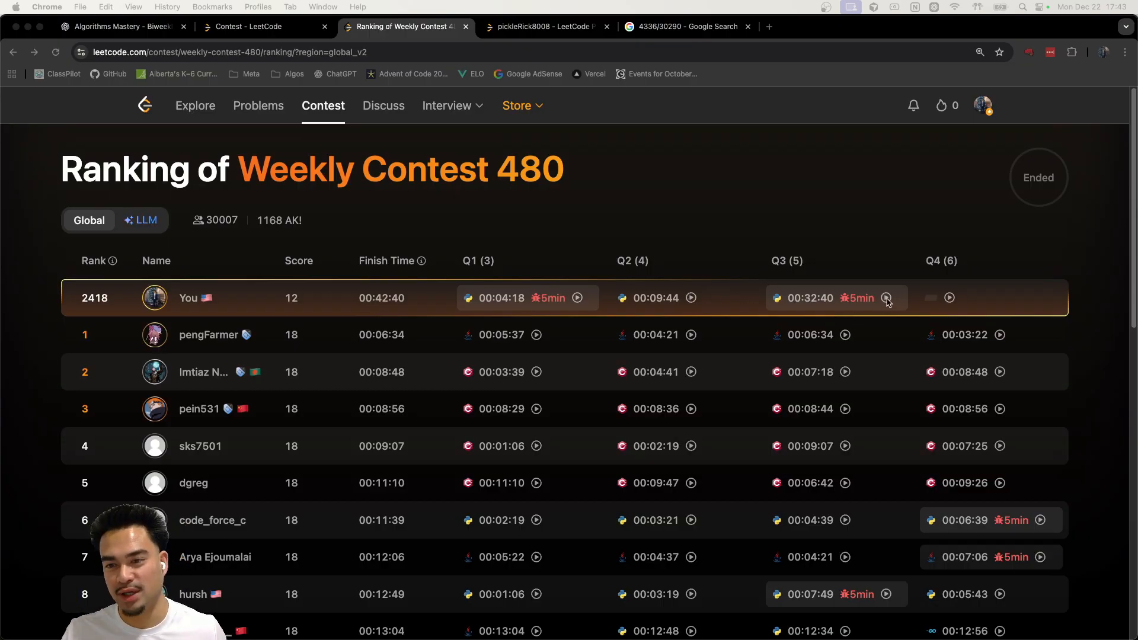
Replay your own Q3 Python solution, scrubbing the timeline between about 1:47 and 4:27 and on to the later runs
click(885, 298)
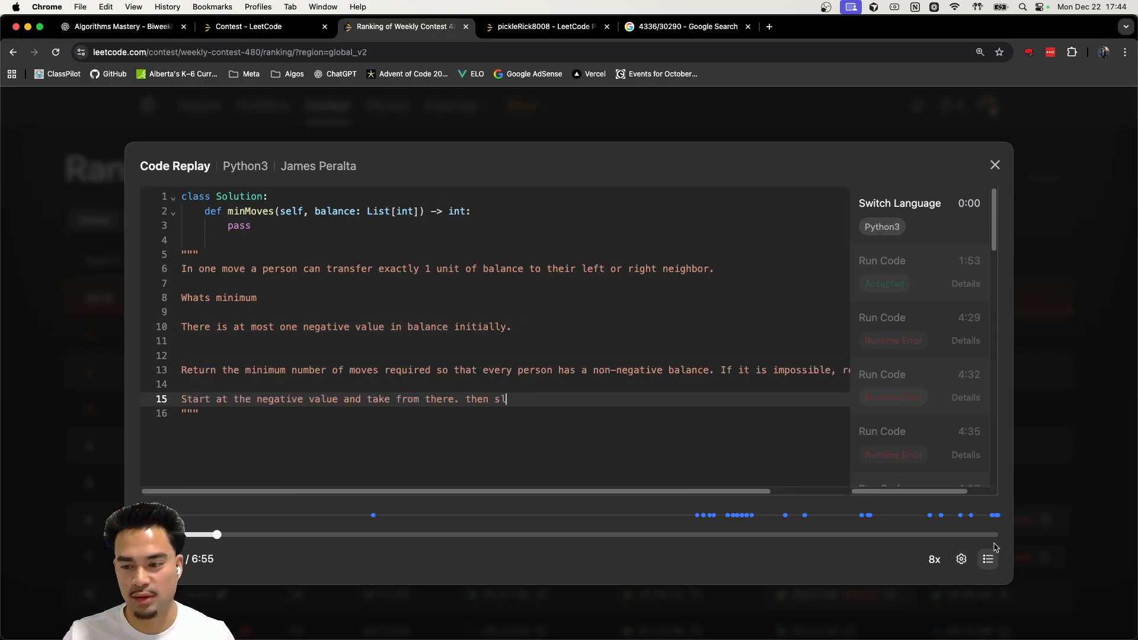
drag(219, 535, 691, 535)
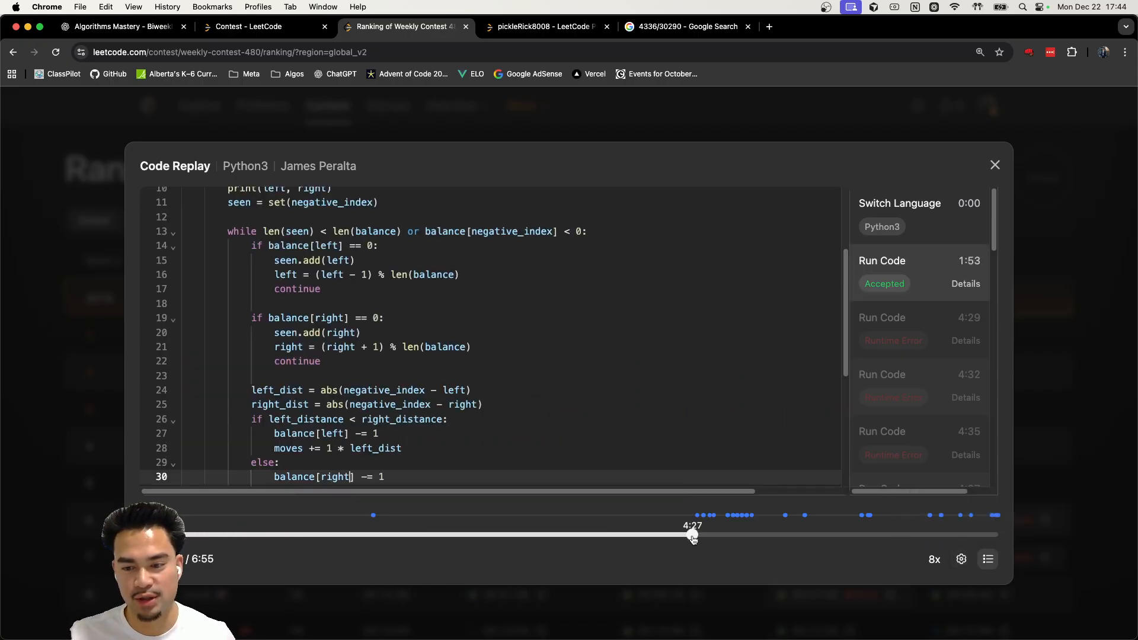
drag(691, 534, 375, 534)
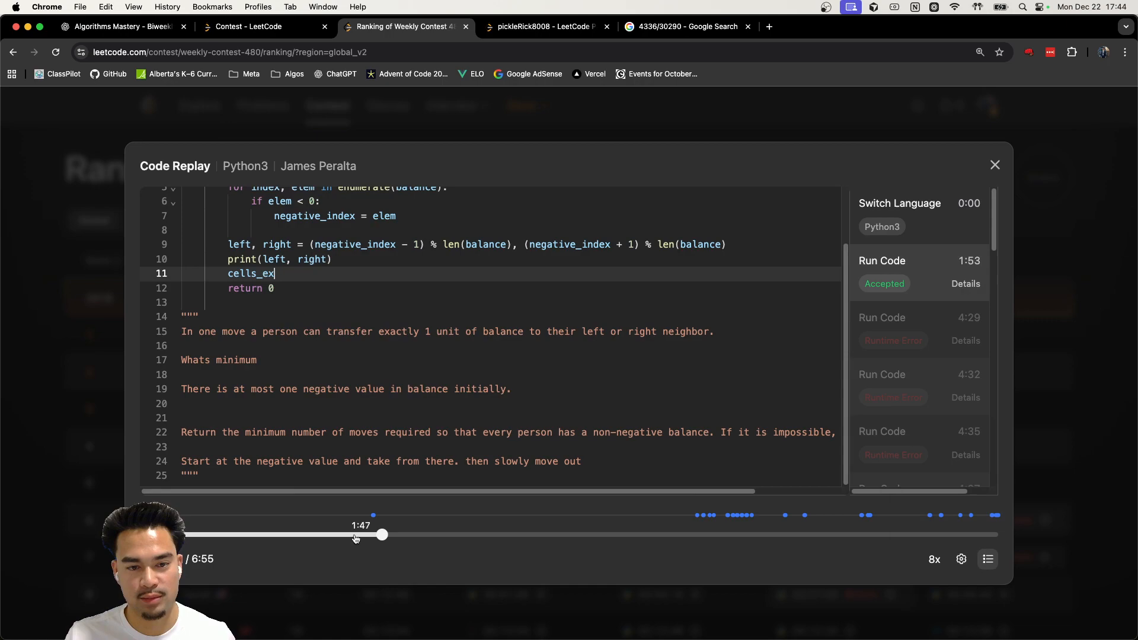
drag(383, 535, 313, 534)
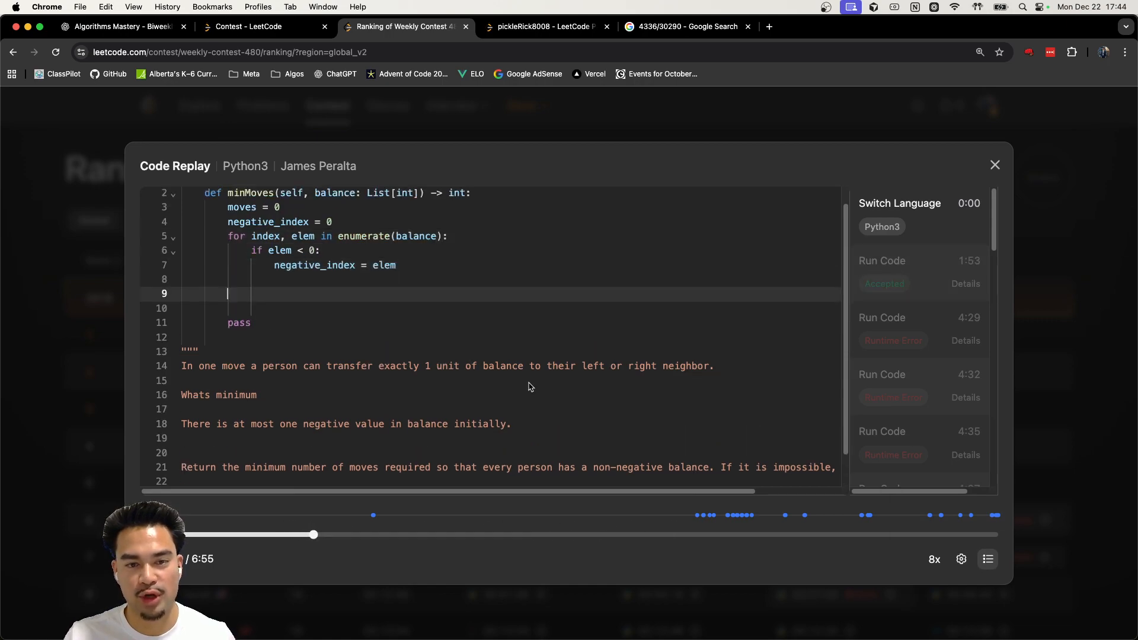
drag(313, 534, 486, 534)
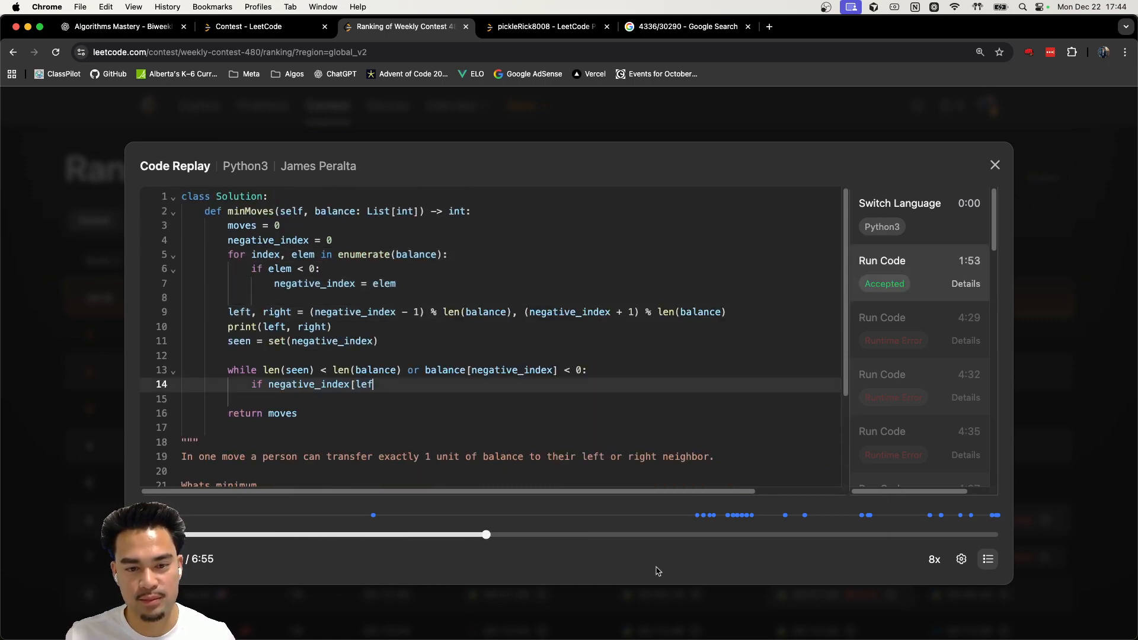
drag(486, 535, 707, 535)
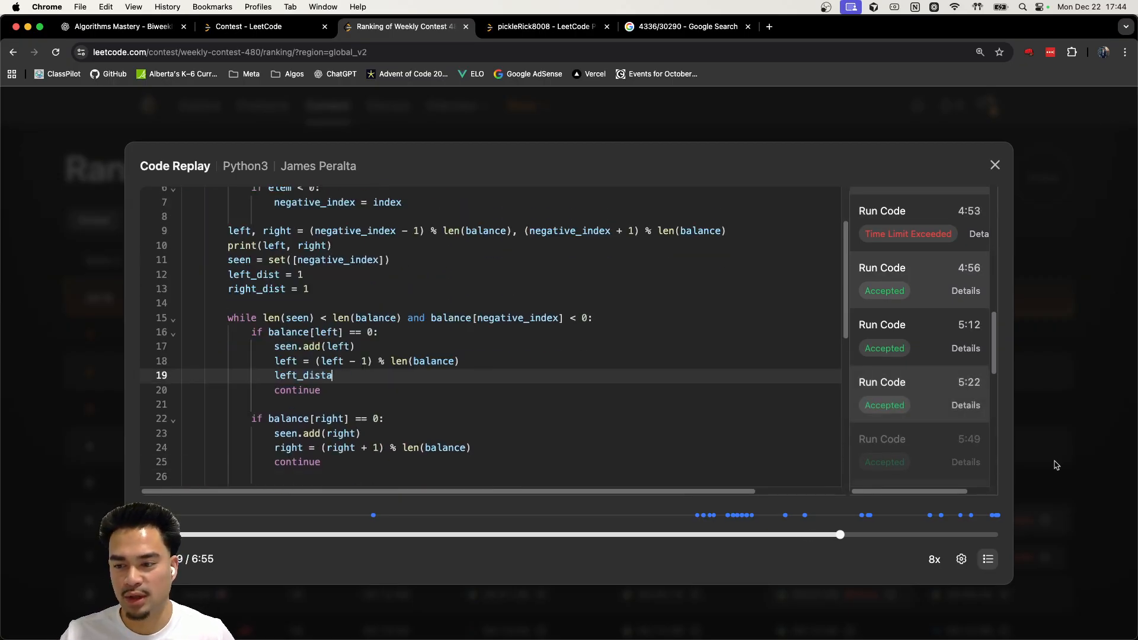
Watch the rank-1 participant's Q3 Java replay from start to its accepted end, then close it
click(994, 165)
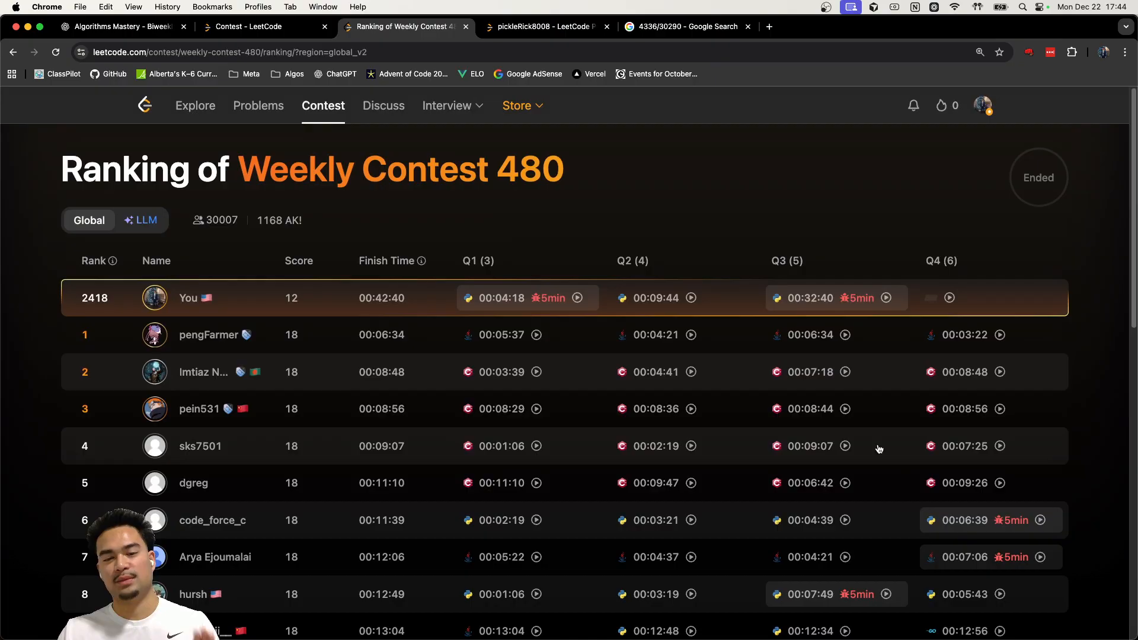
mouse_move(727, 358)
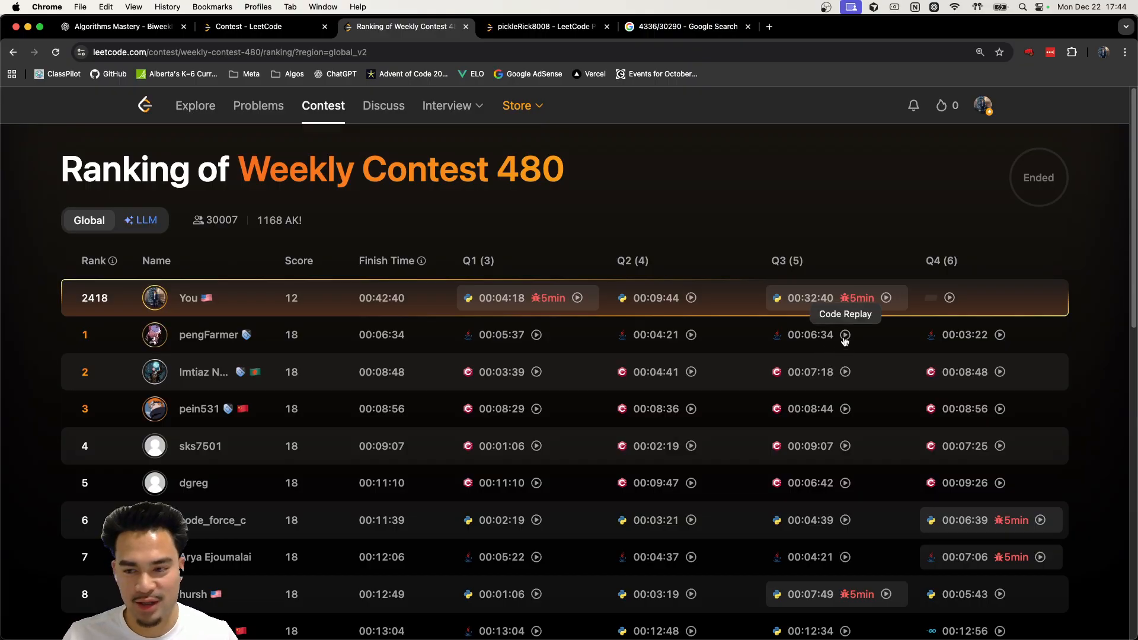
click(844, 334)
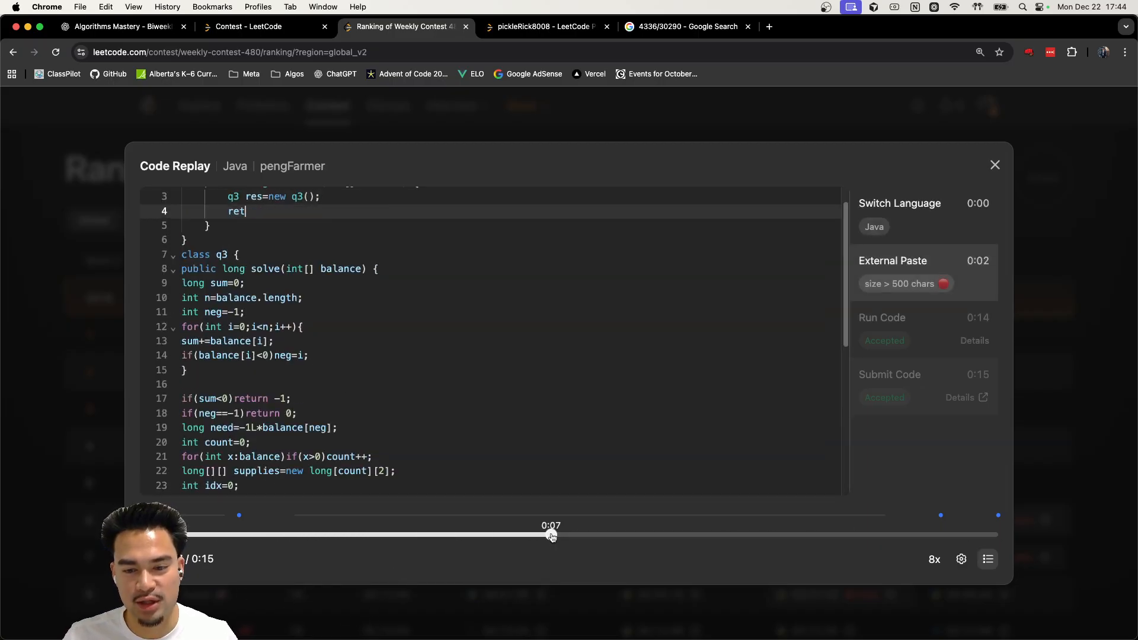
drag(551, 536, 238, 536)
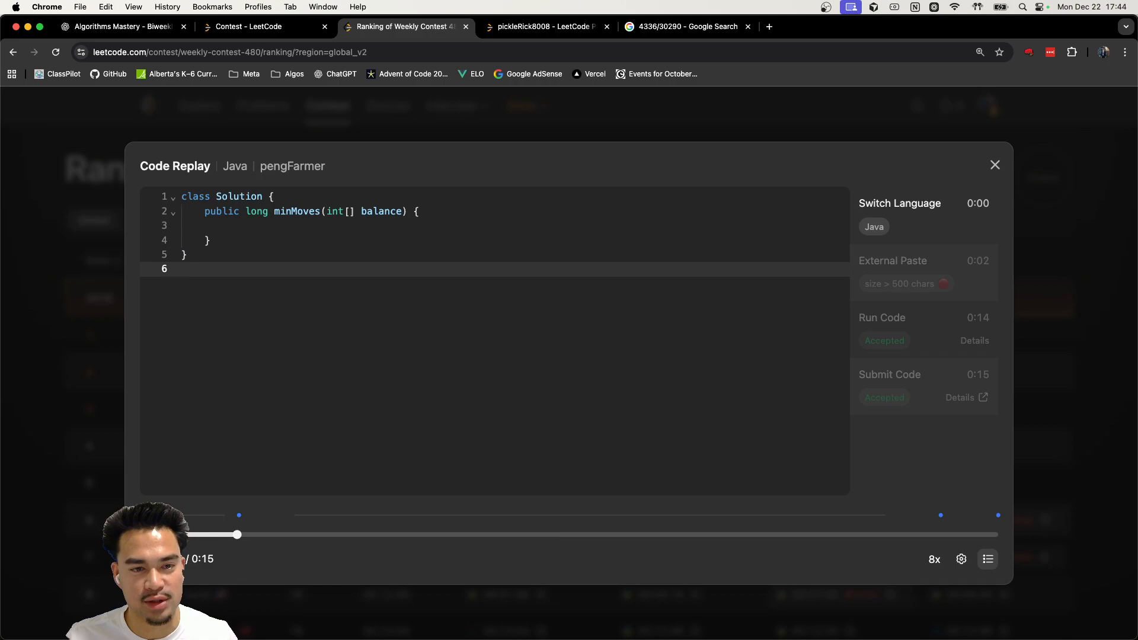
drag(238, 534, 707, 535)
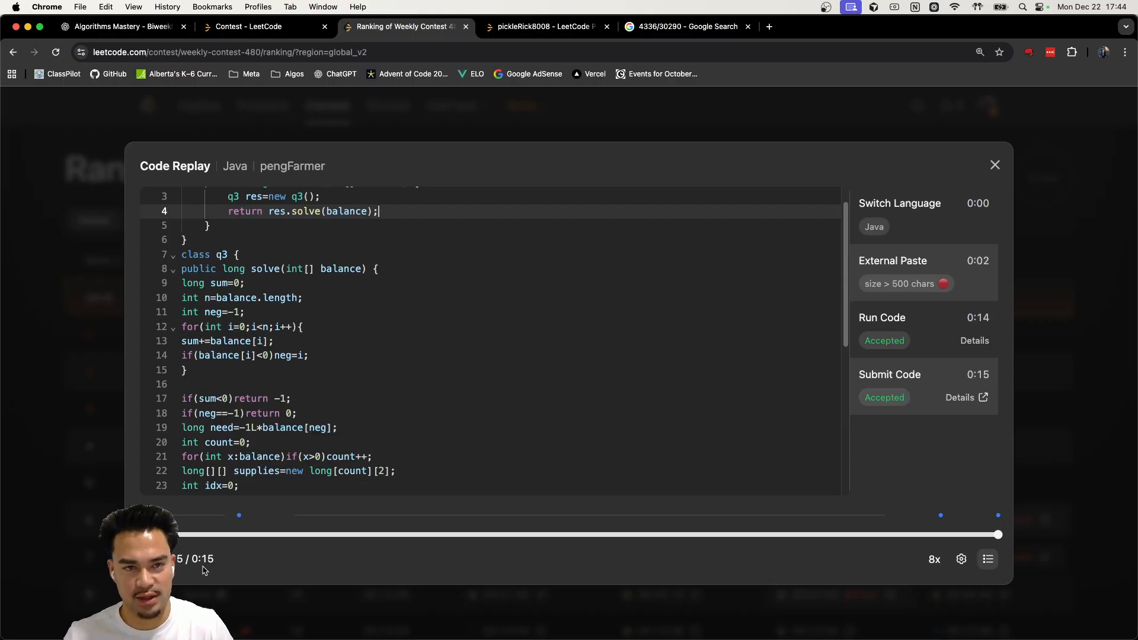
click(994, 164)
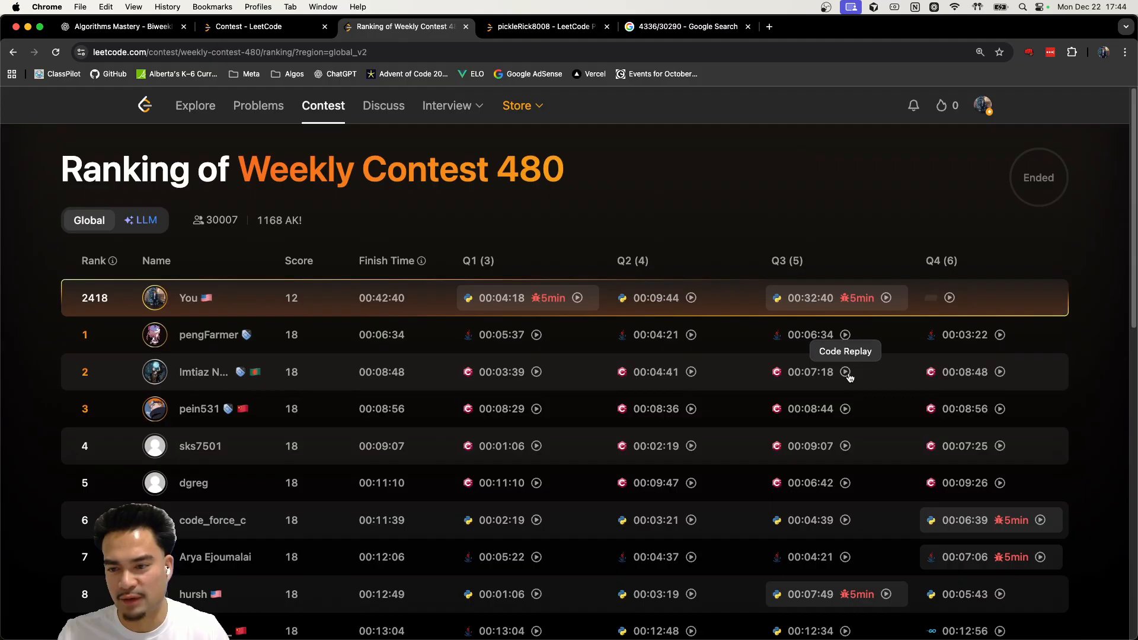
click(843, 371)
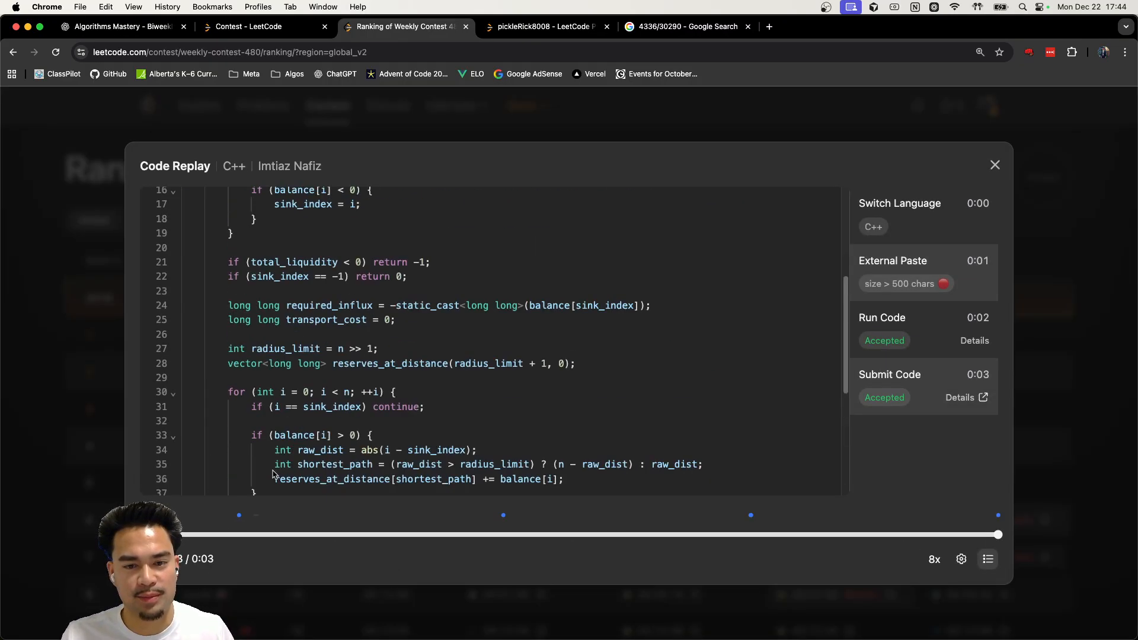
click(994, 165)
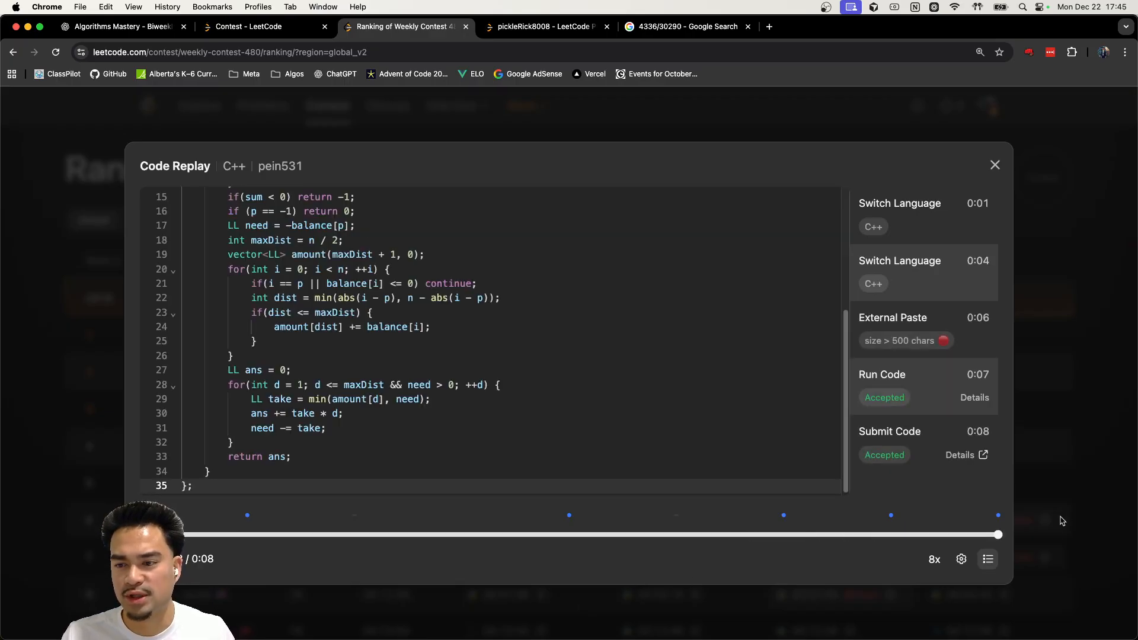
click(994, 165)
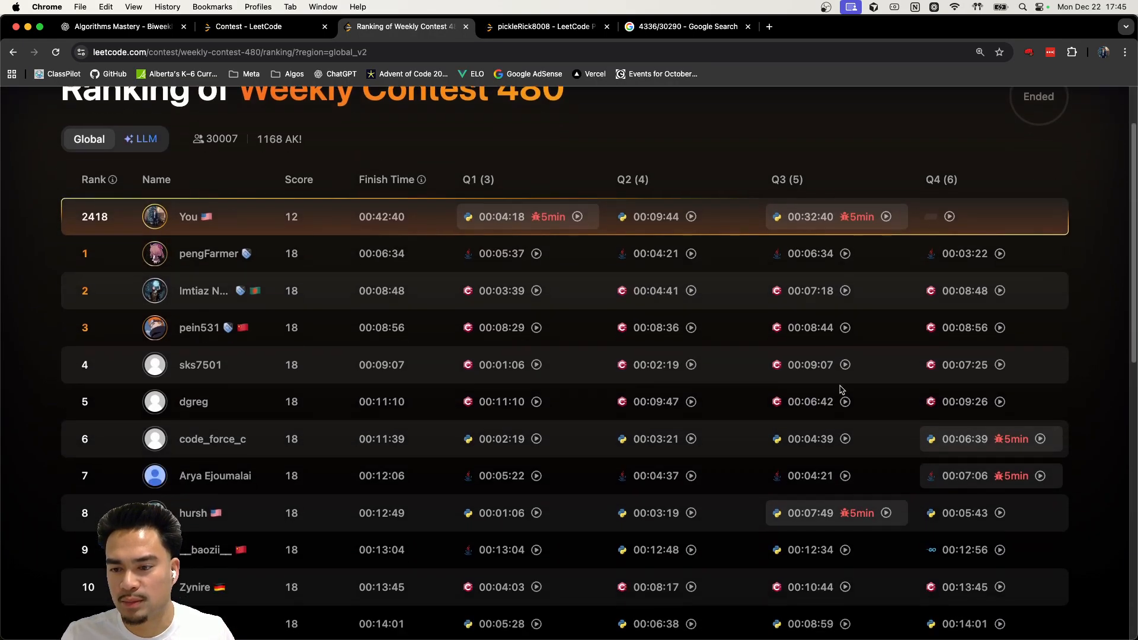
click(1040, 438)
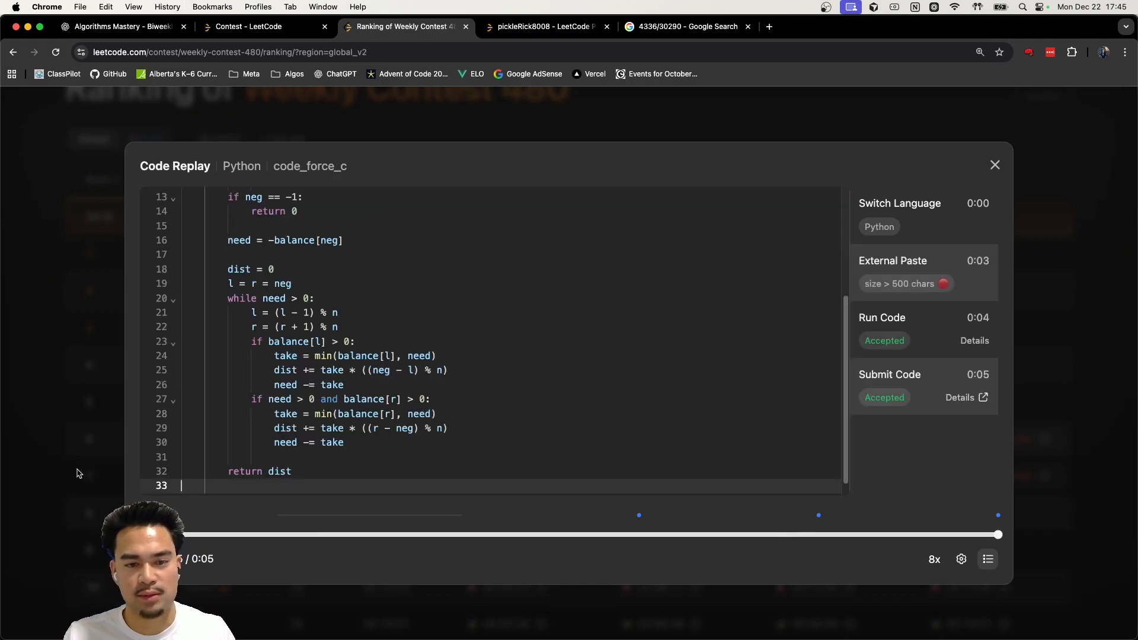
click(994, 165)
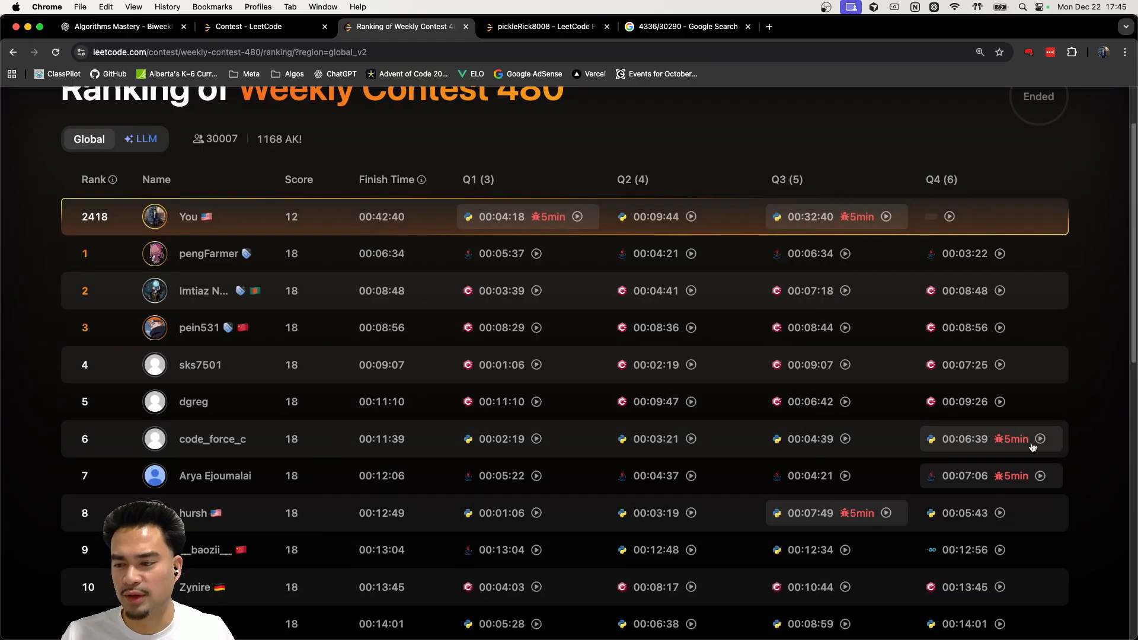
click(1039, 438)
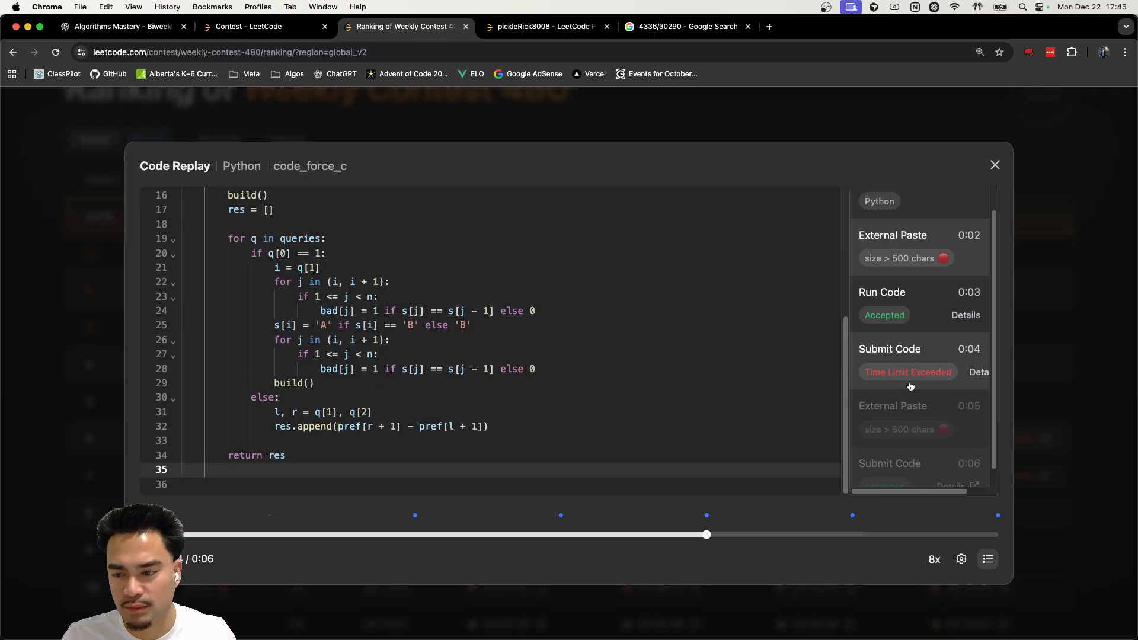
click(994, 165)
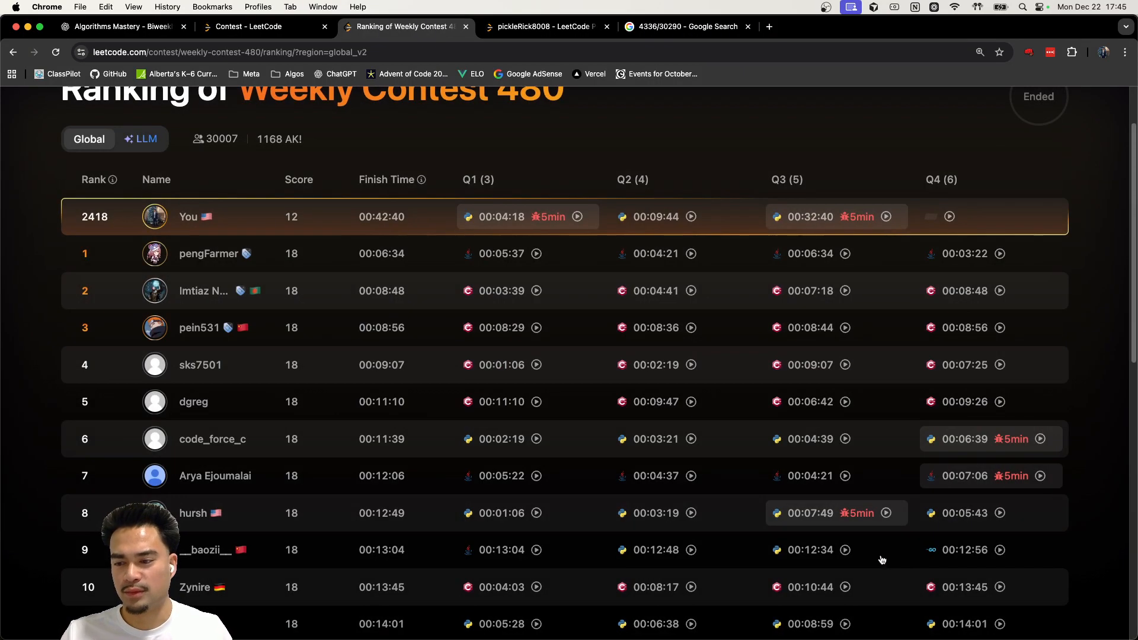
Close the rank-8 replay and move to page 3 of the Weekly Contest 480 ranking
scroll(down, 3)
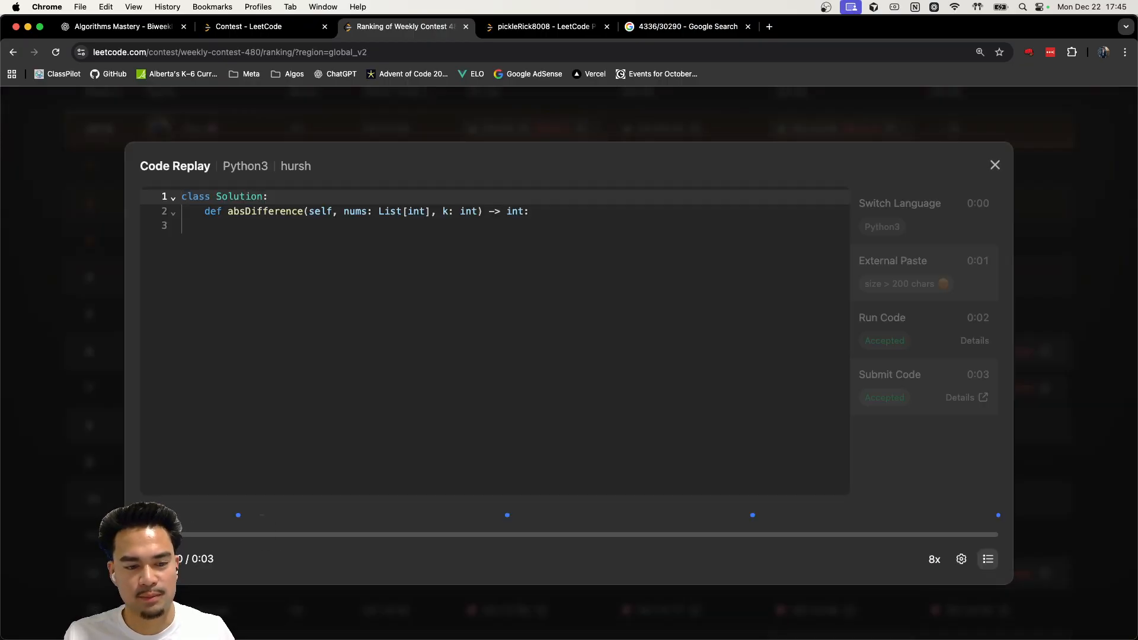
click(994, 164)
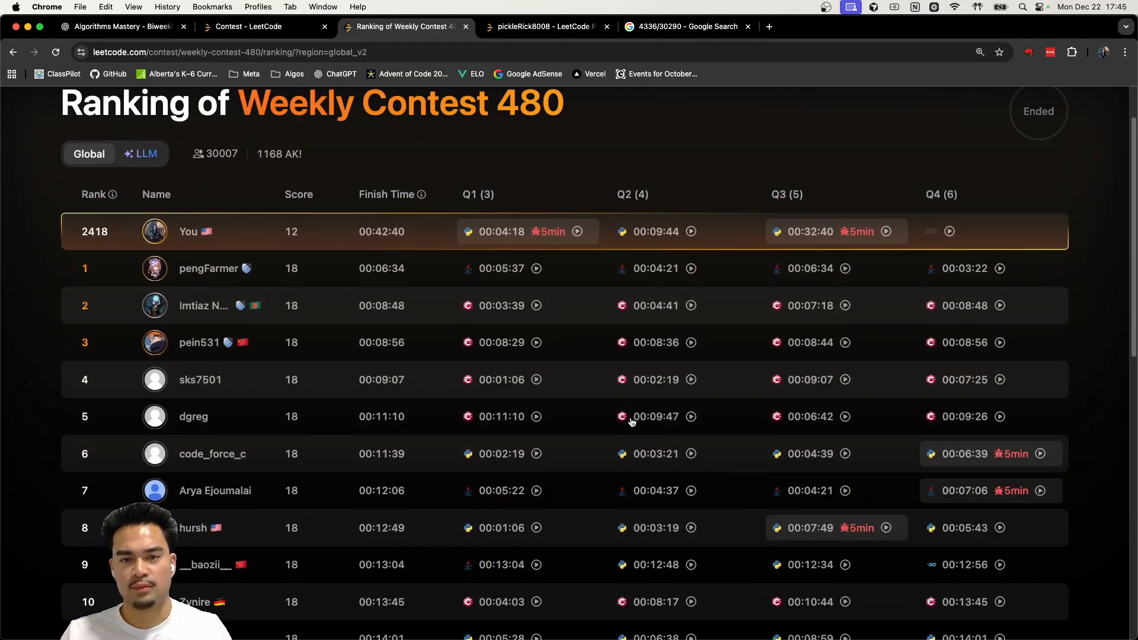
scroll(down, 3)
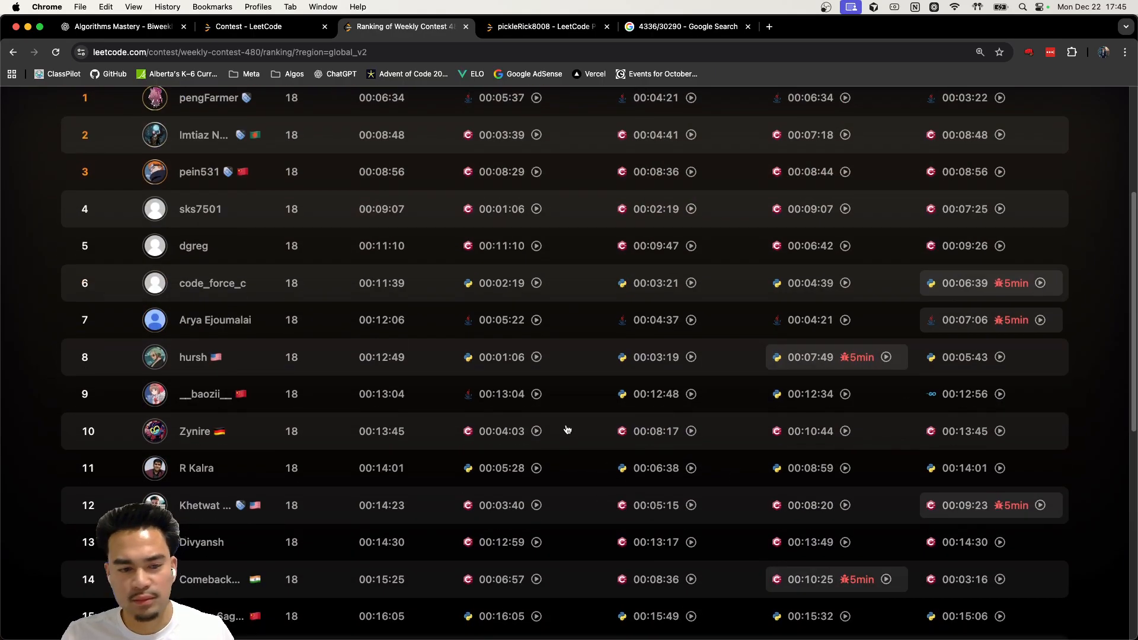
click(544, 553)
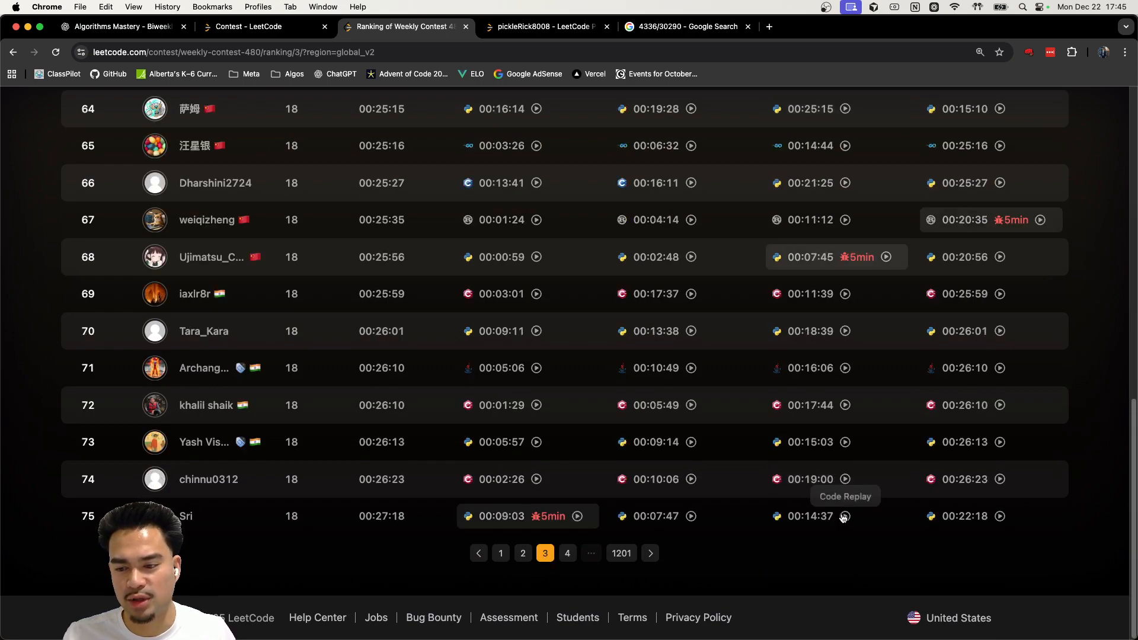
Watch the rank-75 participant Sri's Q3 replay partway through, then close it
click(844, 515)
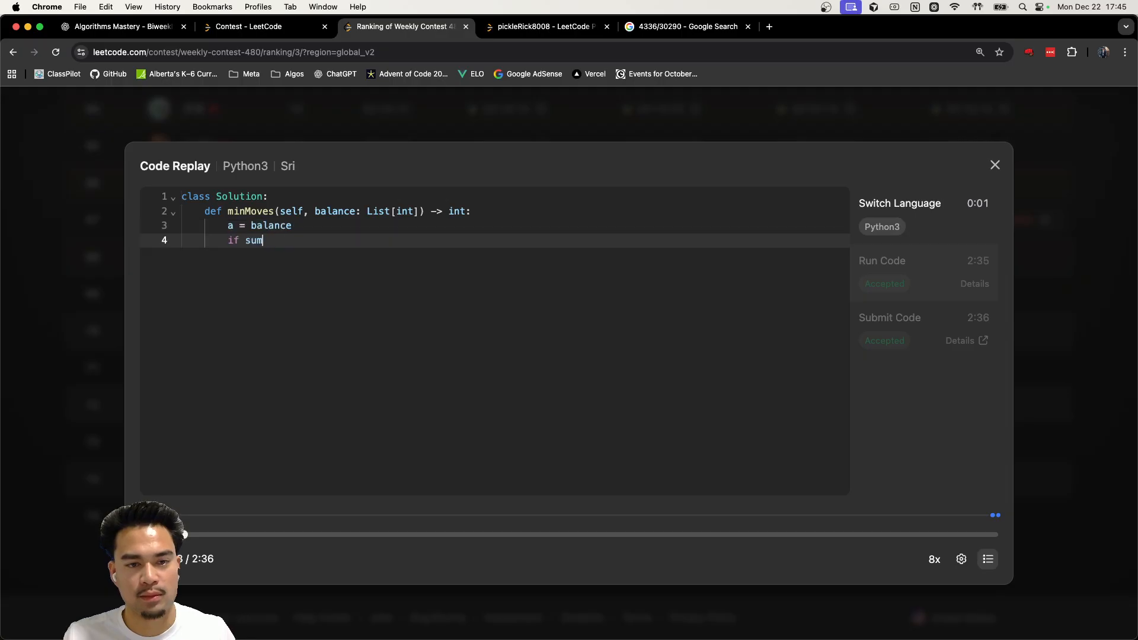
drag(185, 535, 273, 534)
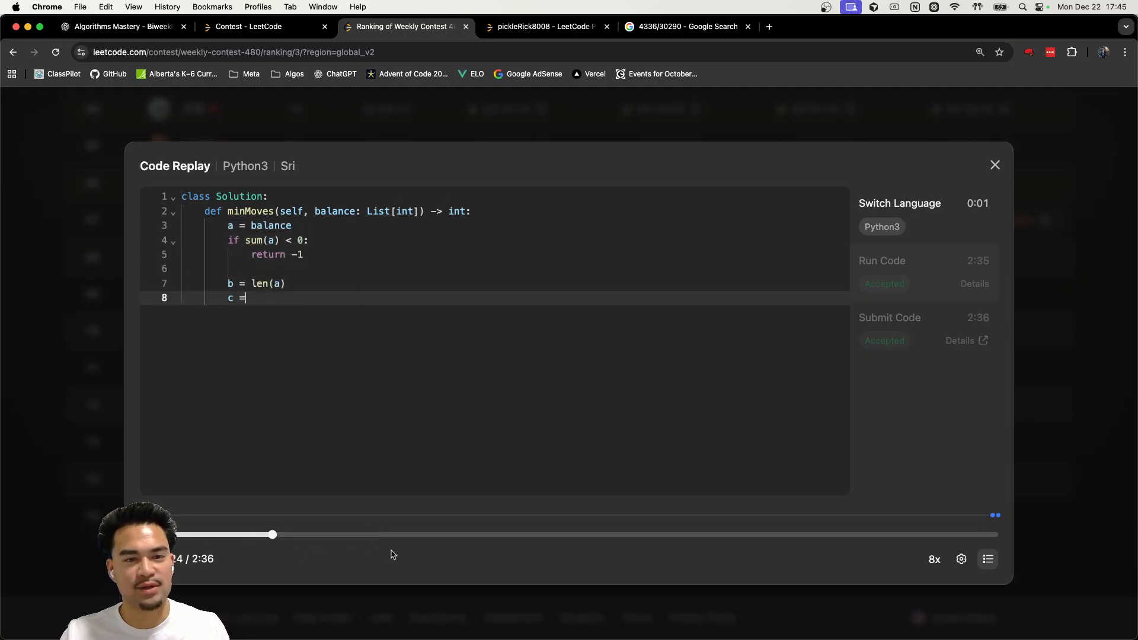
drag(273, 534, 359, 535)
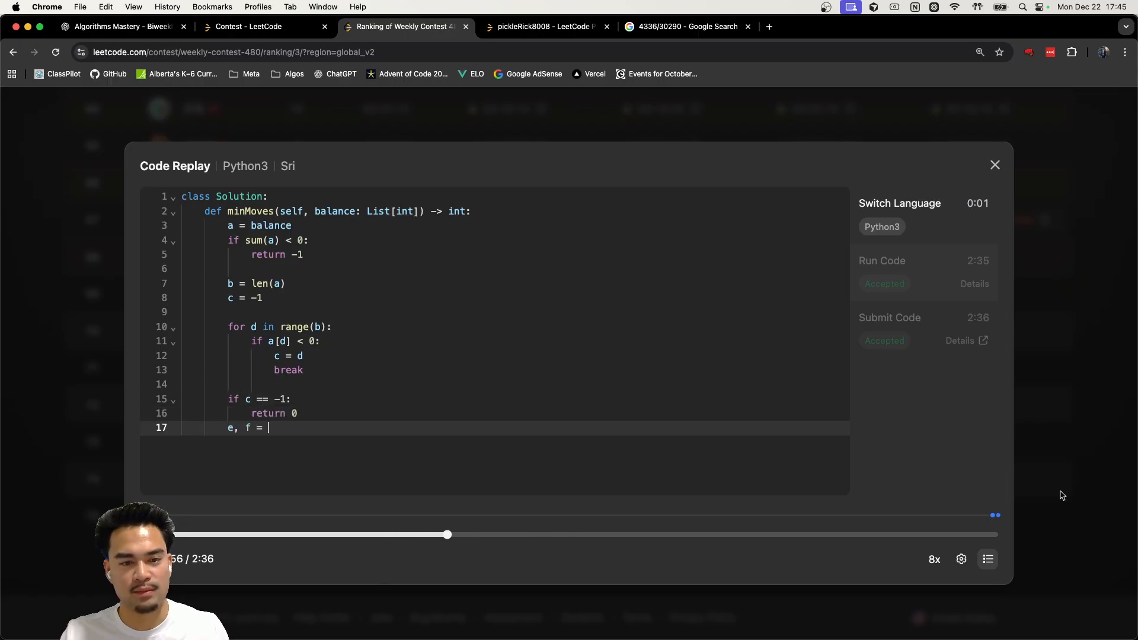
click(994, 165)
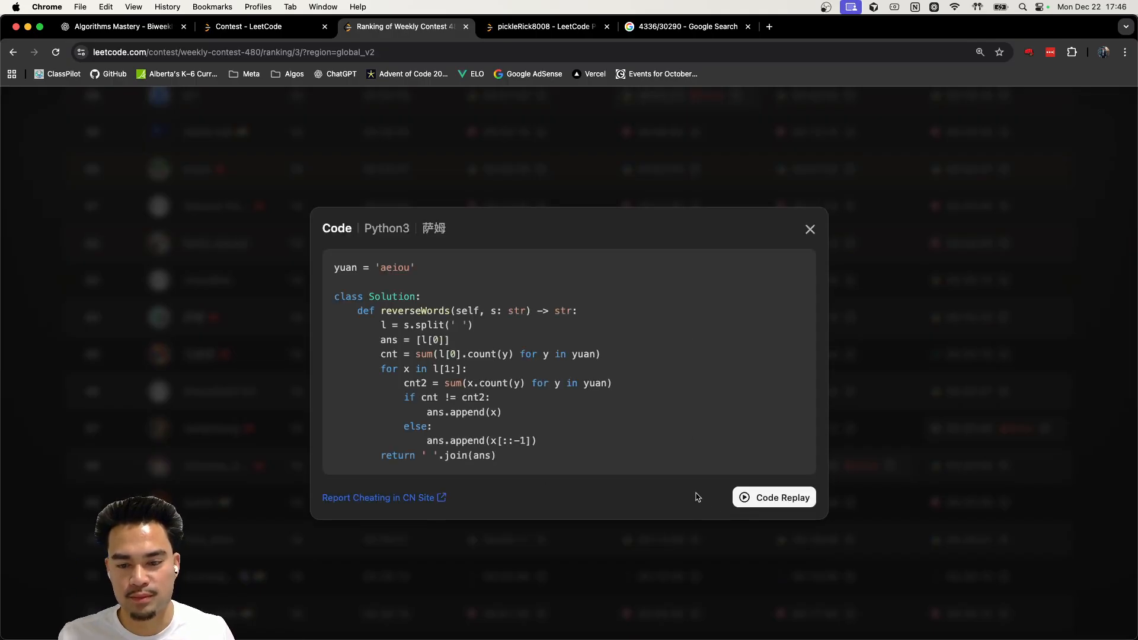
mouse_move(773, 496)
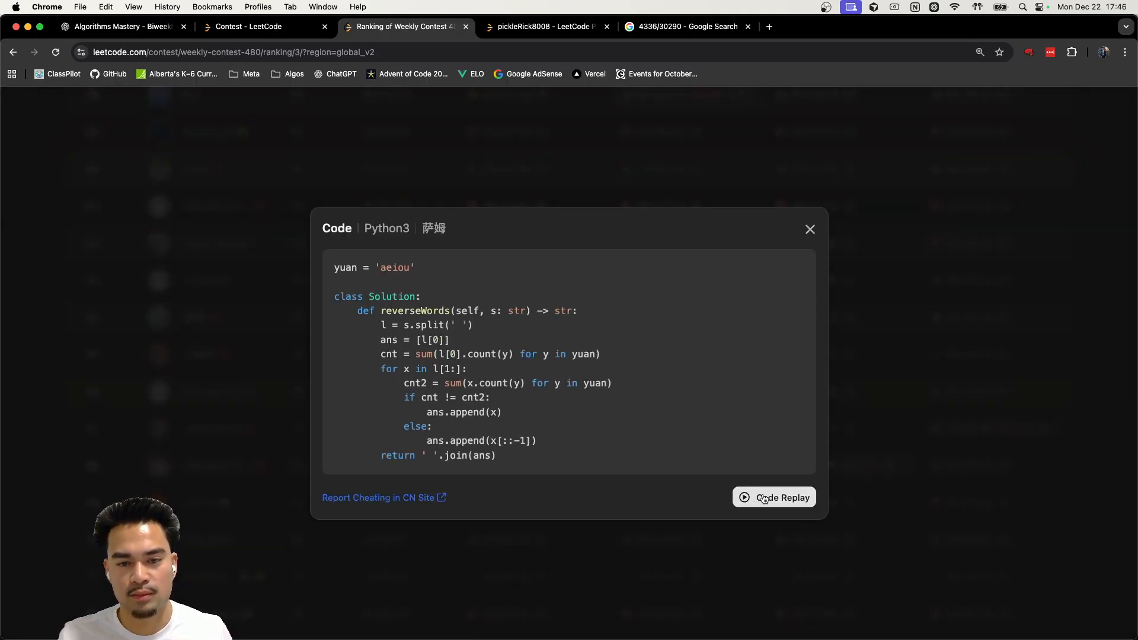
click(772, 496)
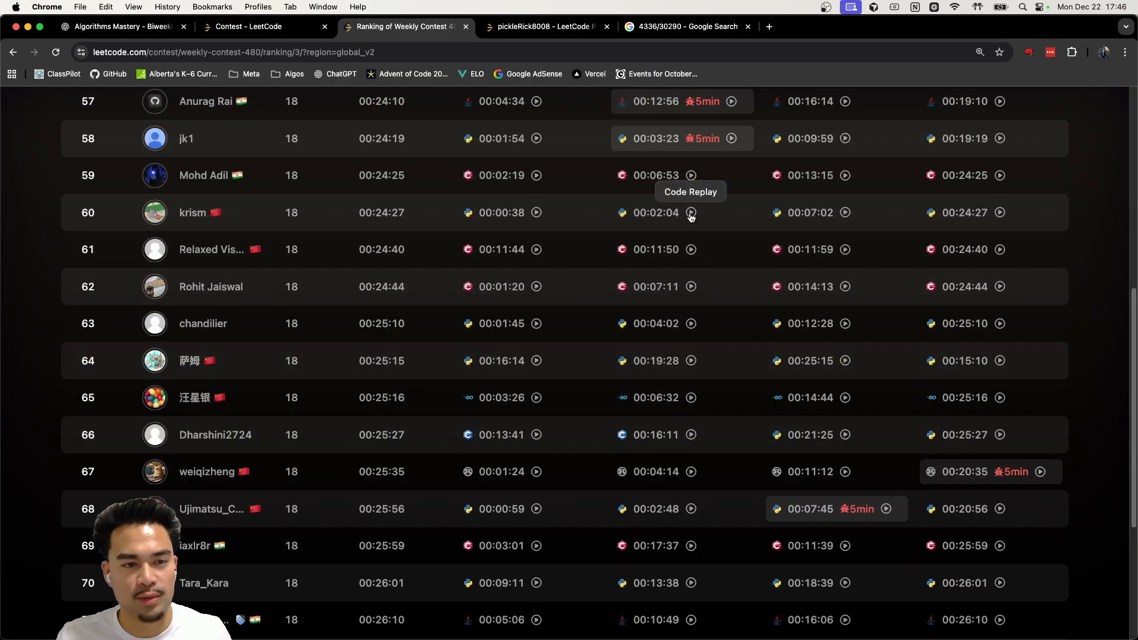
click(689, 212)
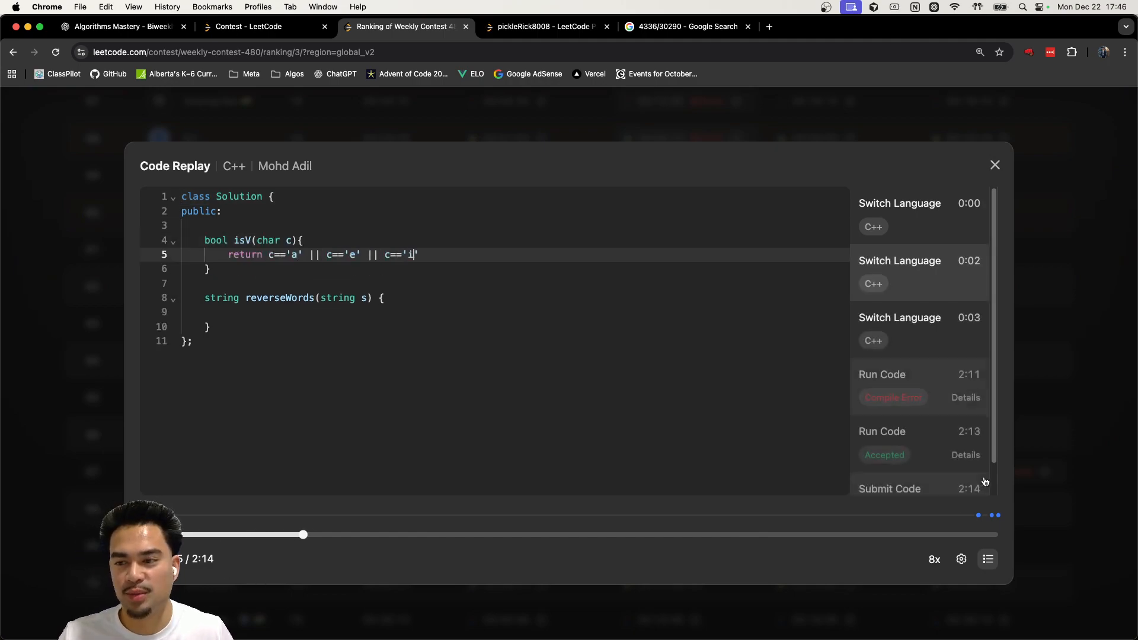
click(994, 165)
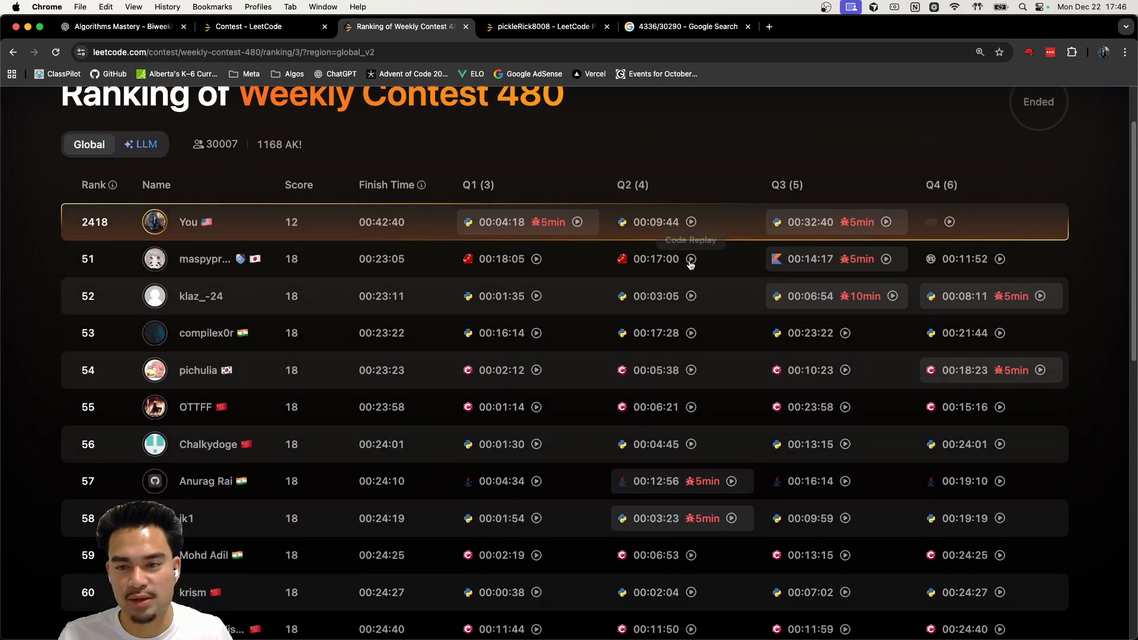
click(690, 260)
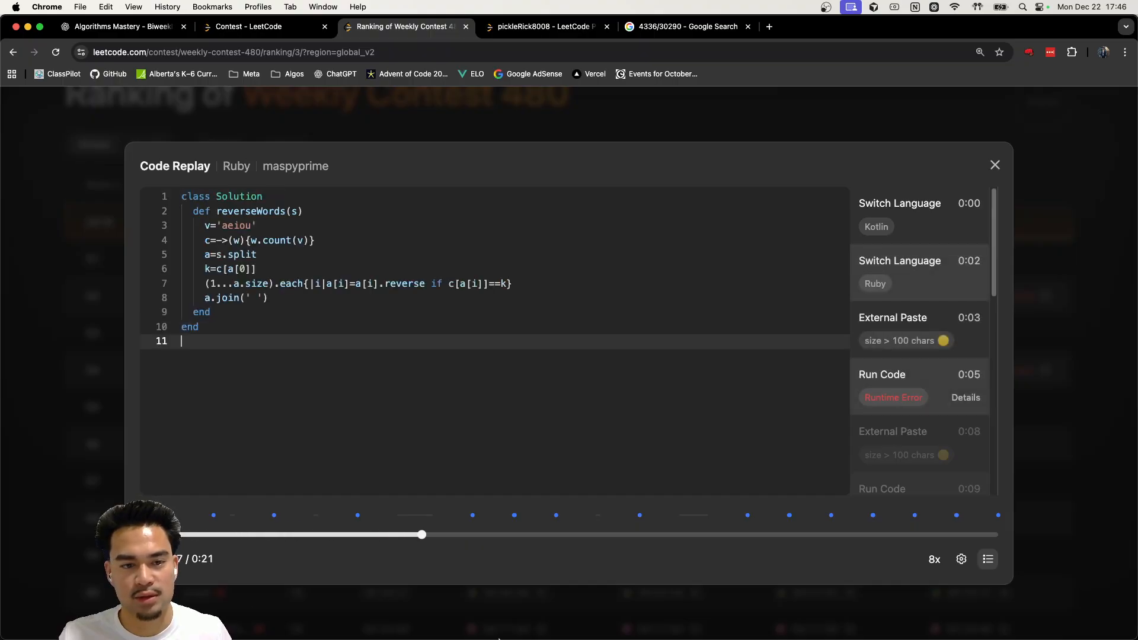
drag(421, 534, 998, 534)
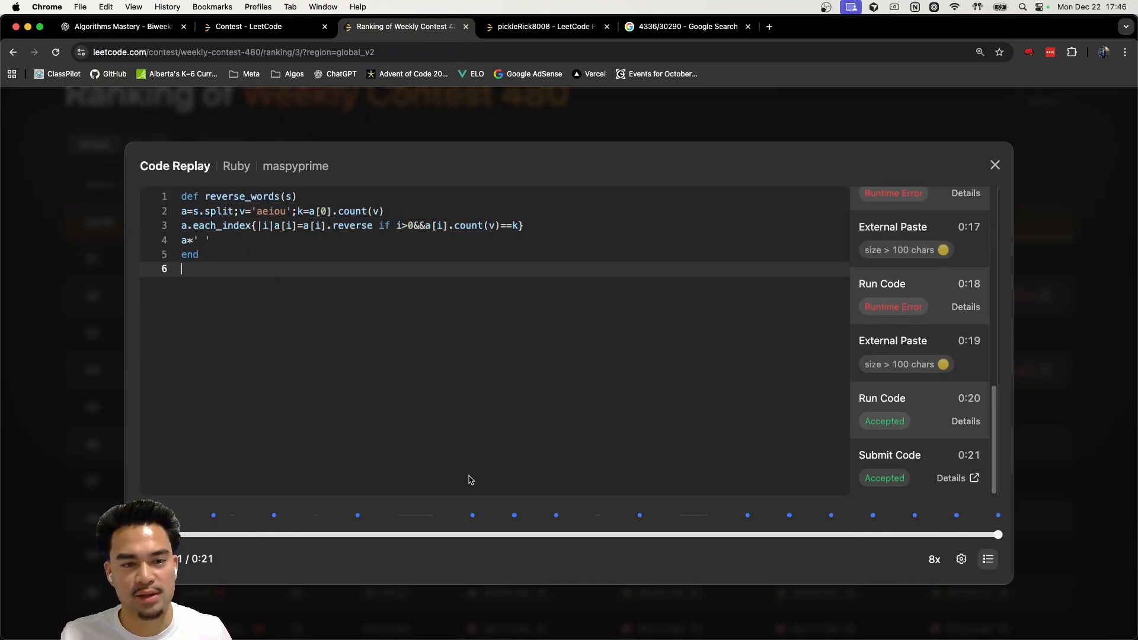
click(994, 164)
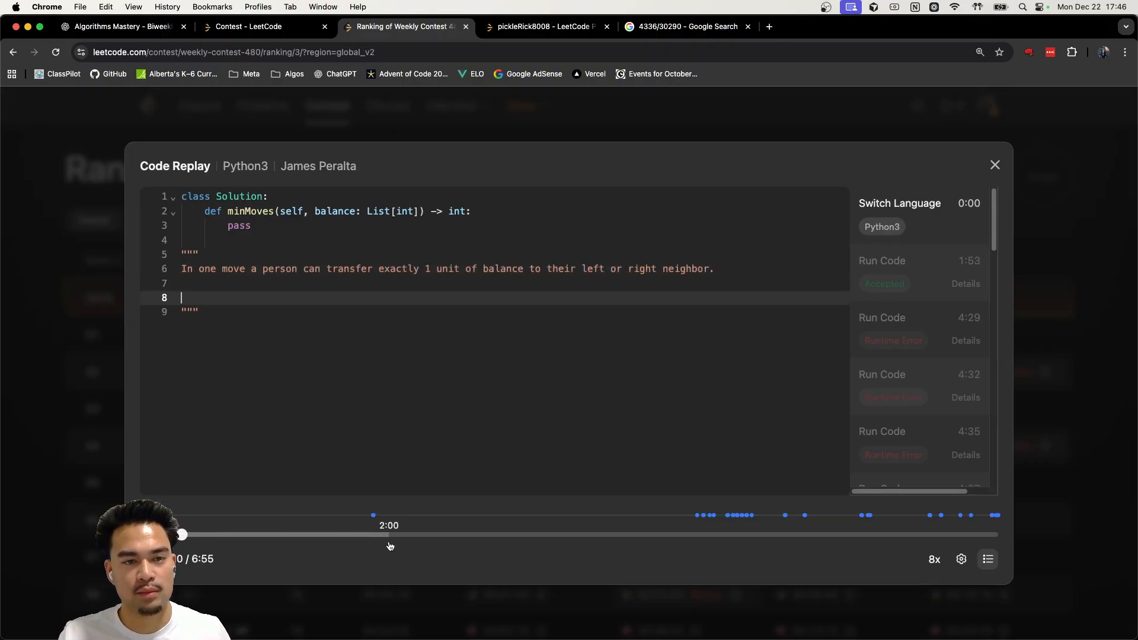
click(994, 164)
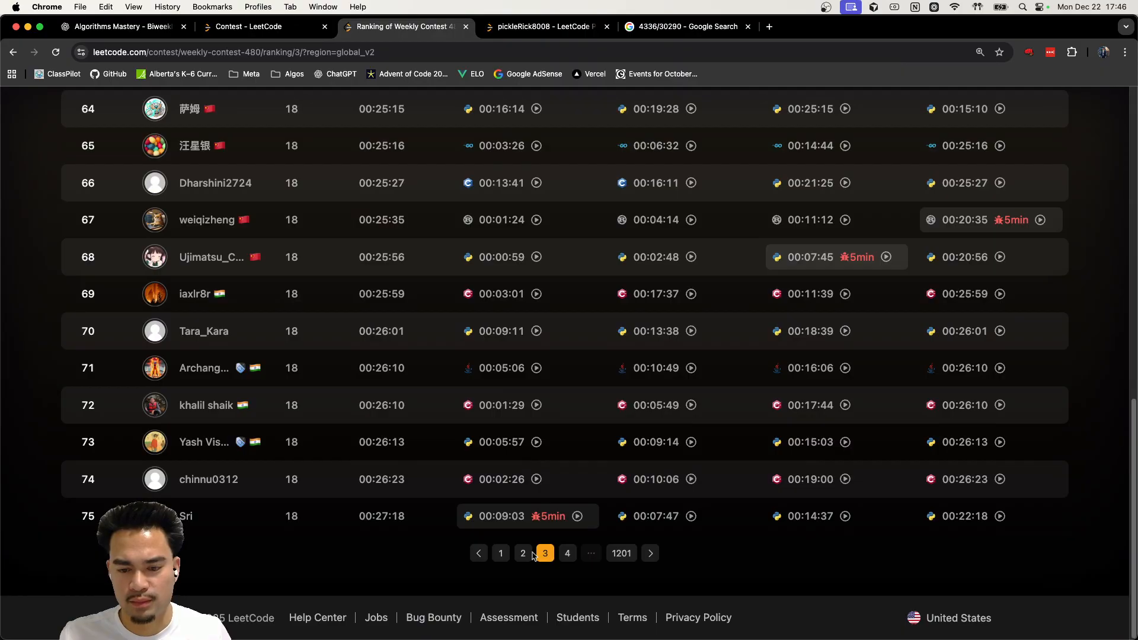
click(523, 552)
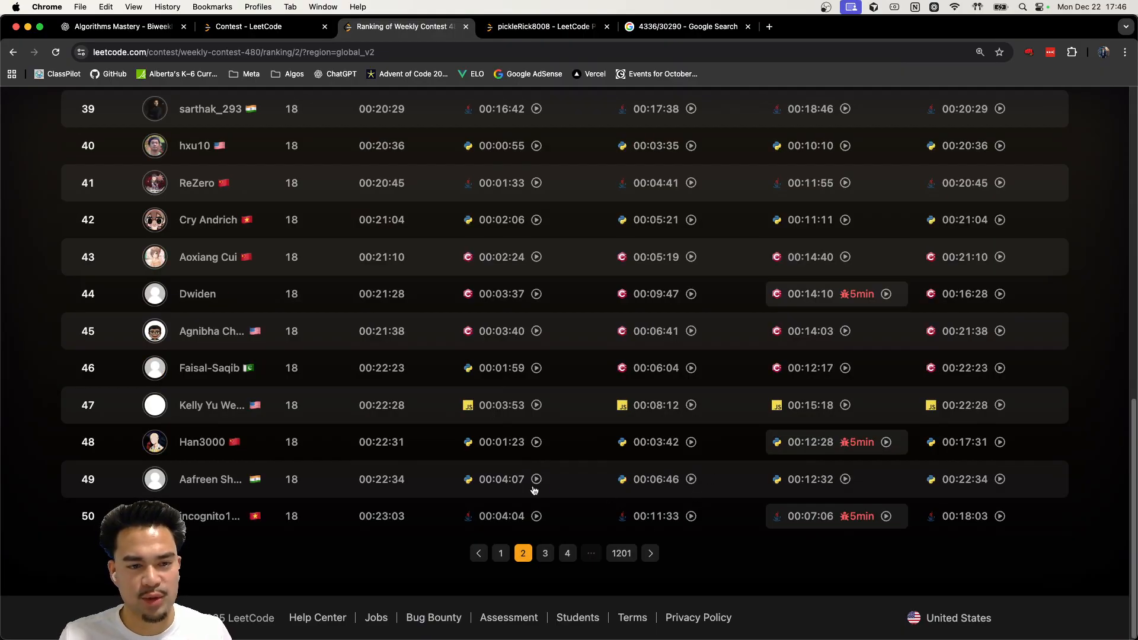
scroll(up, 3)
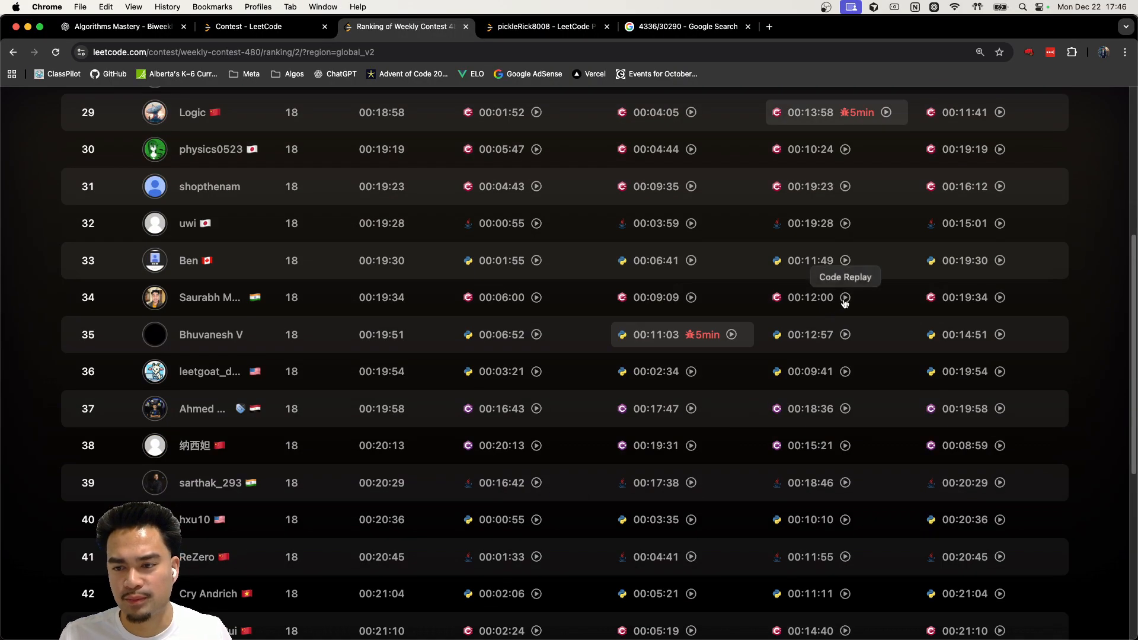
click(844, 296)
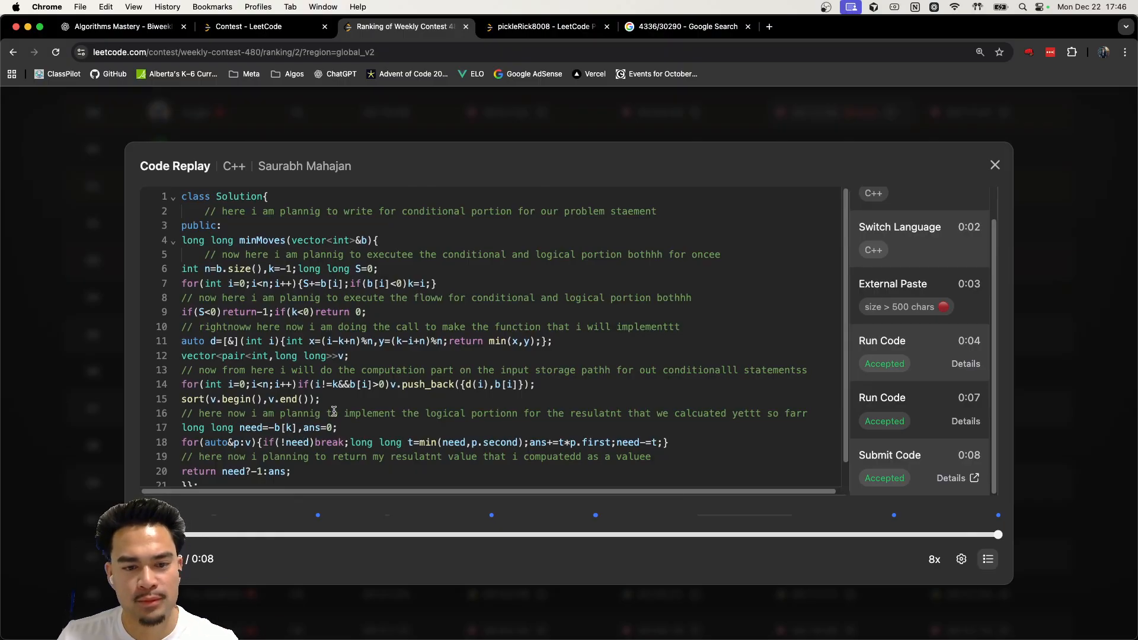
scroll(down, 3)
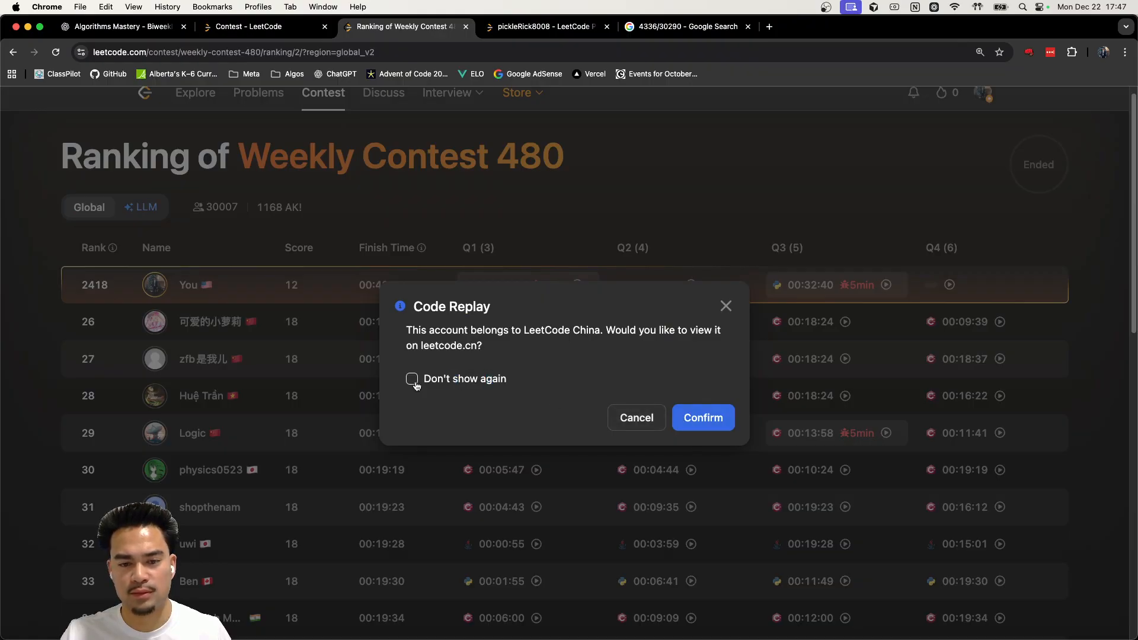
Confirm the leetcode.cn prompt, close the new tab, then cancel the next China-account replay prompt
click(701, 417)
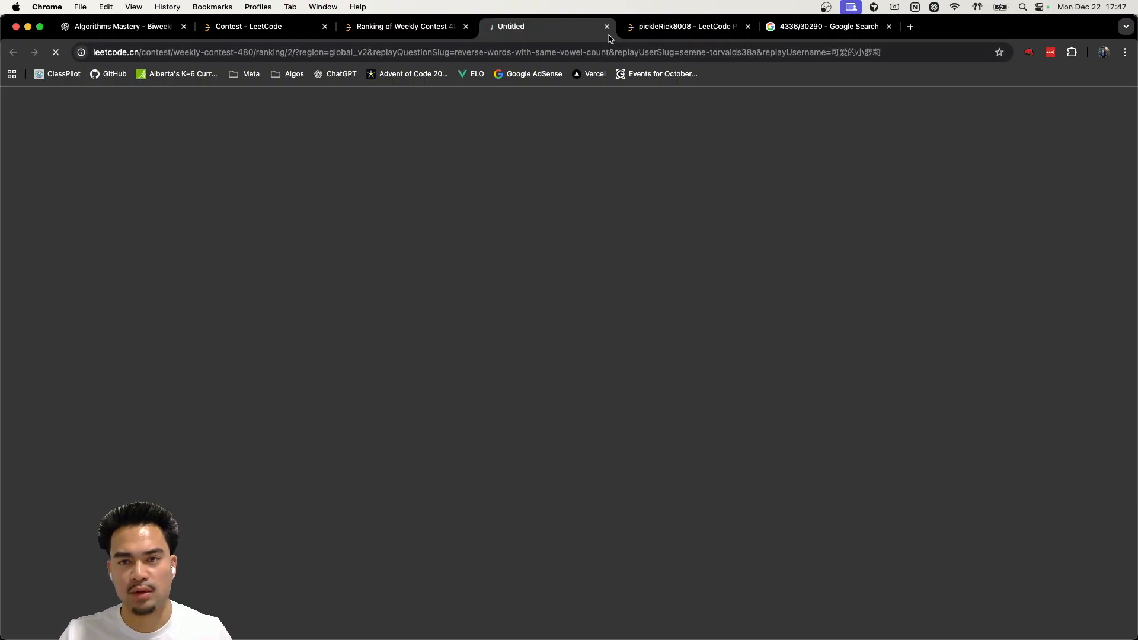
click(607, 26)
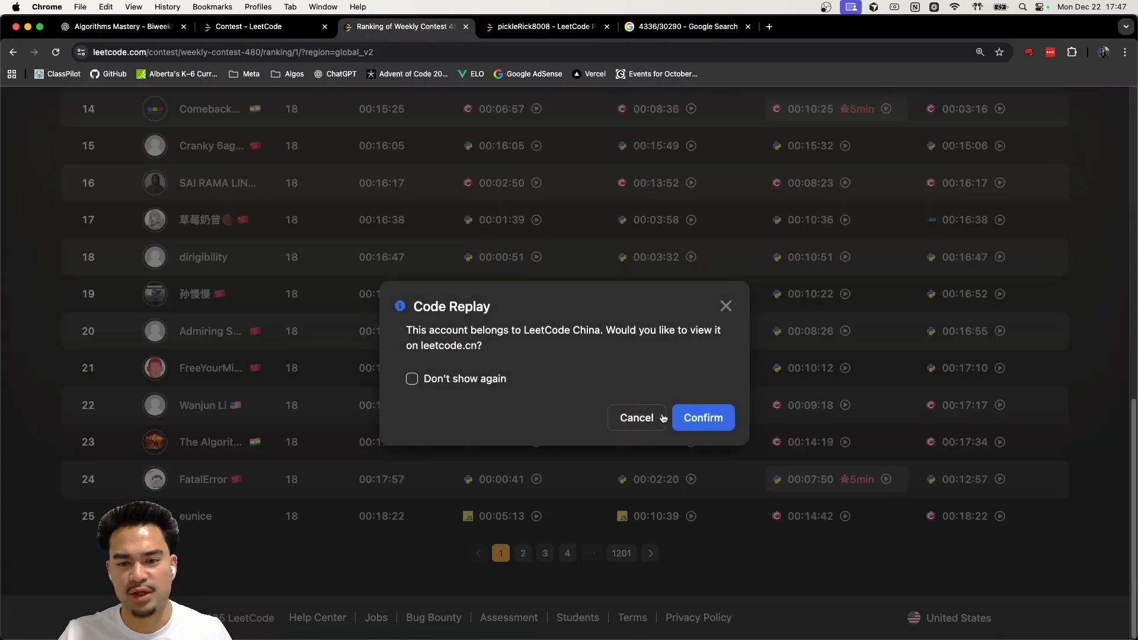
click(635, 417)
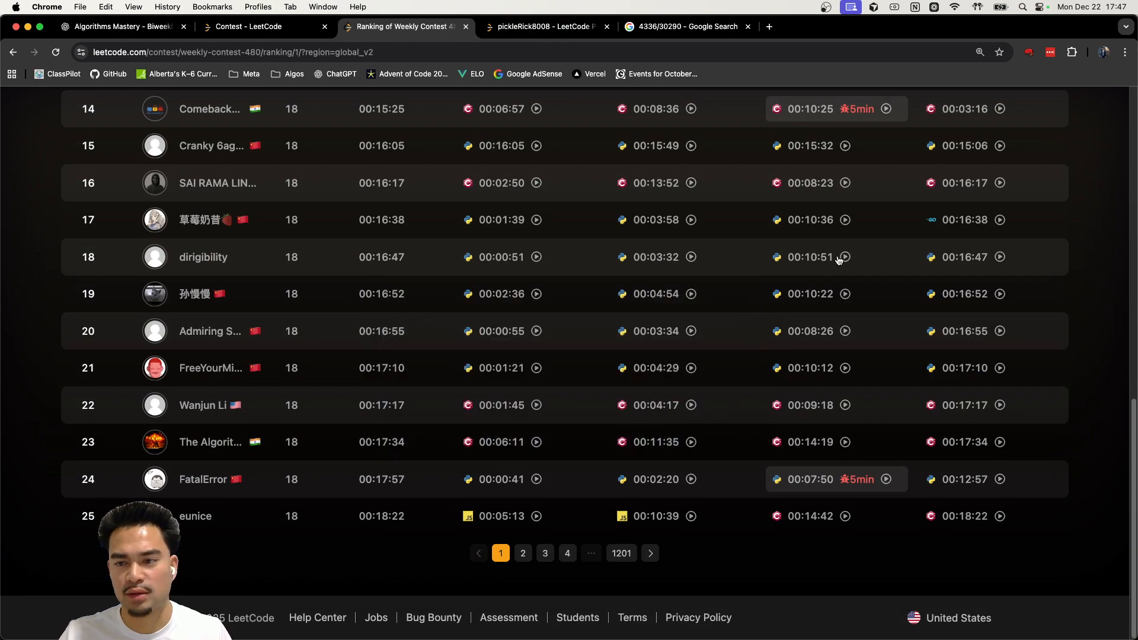
View the rank-18 and rank-11 participants' Q3 replays, scrubbing forward to spot large external pastes
click(843, 257)
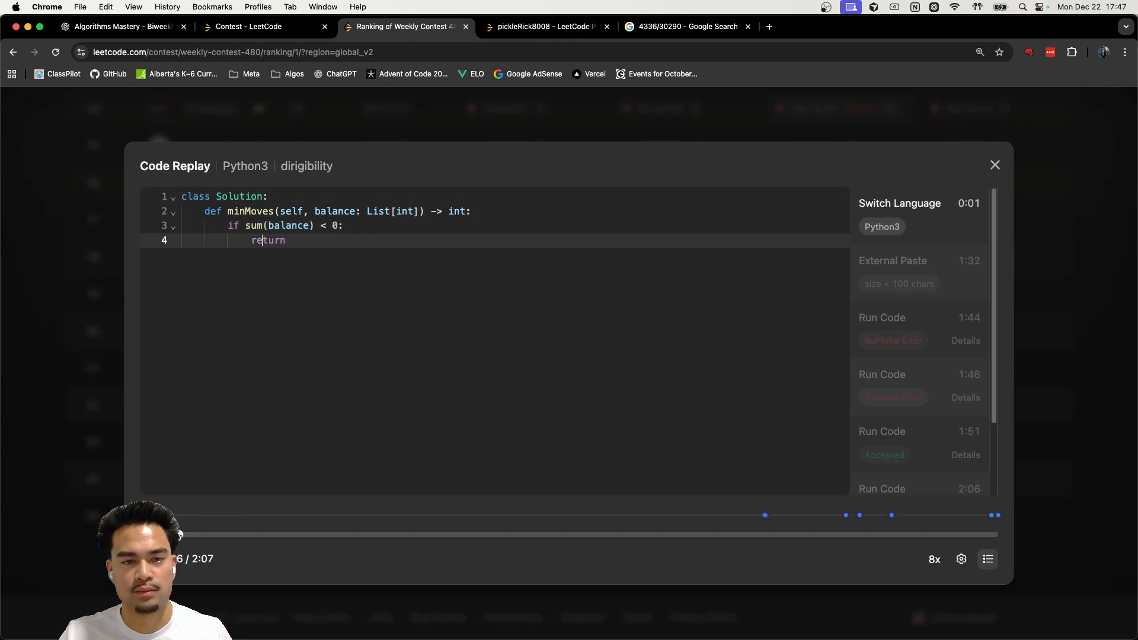
drag(180, 535, 289, 535)
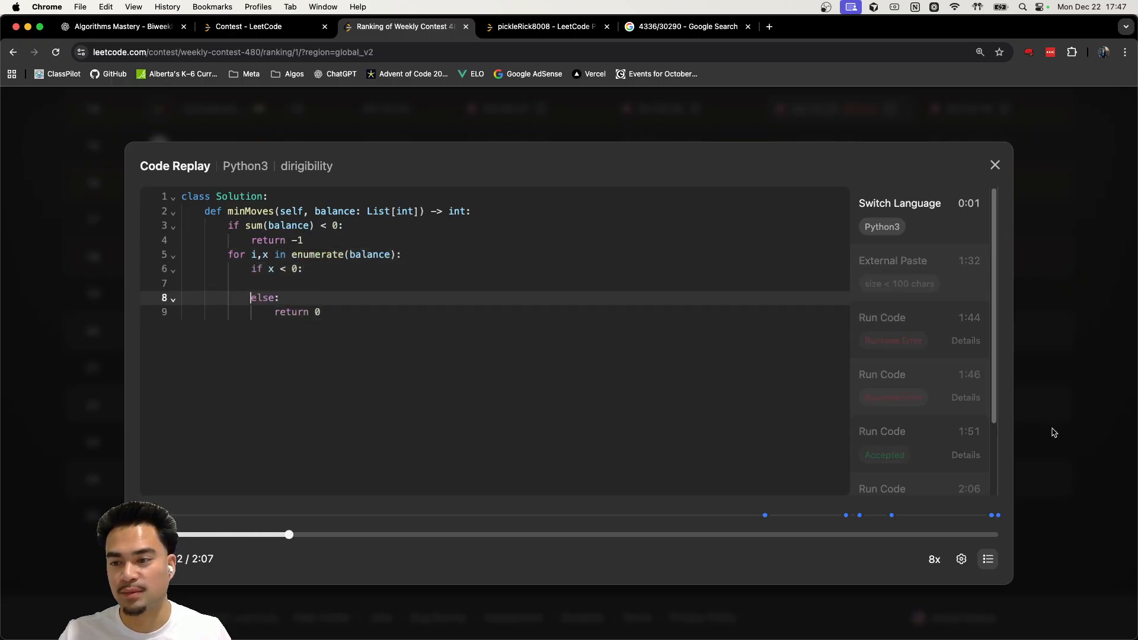
click(994, 165)
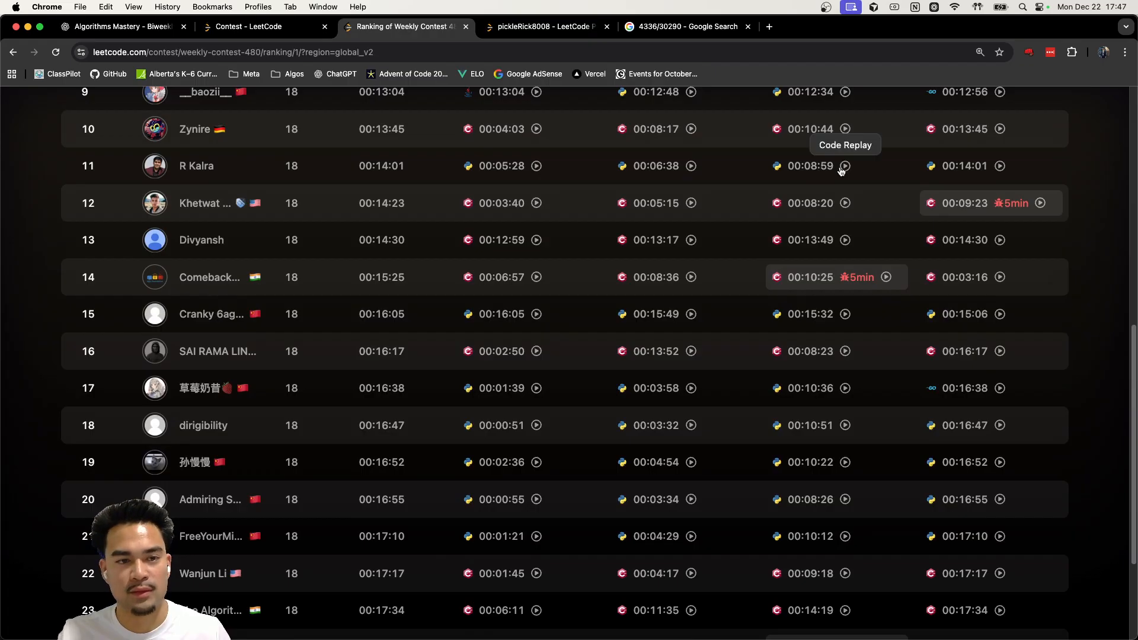
click(843, 165)
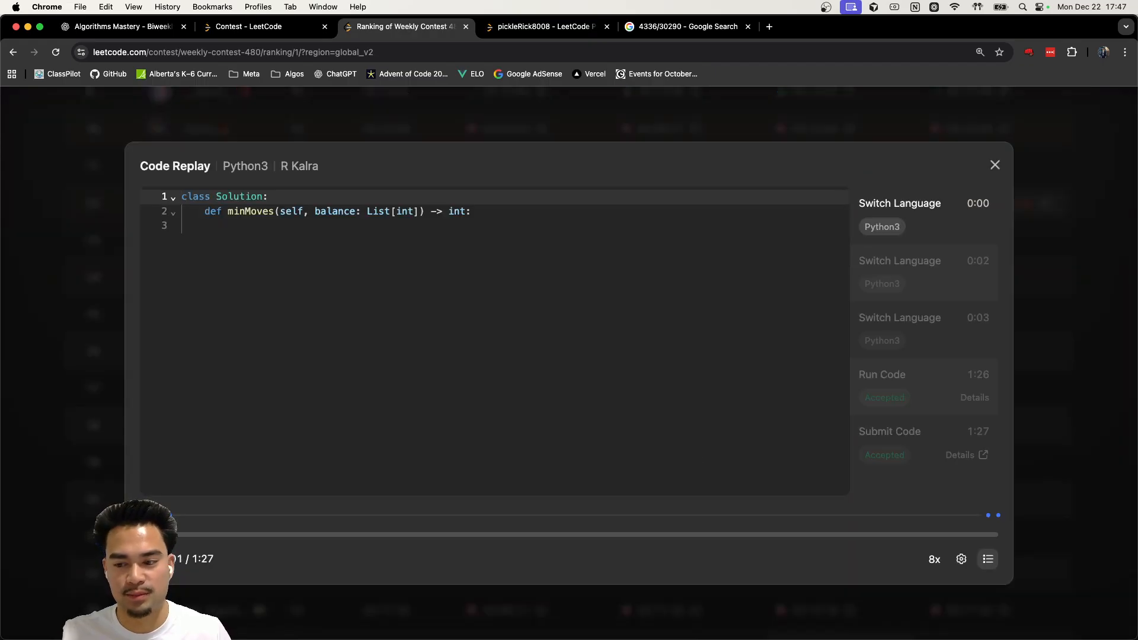
drag(174, 534, 305, 535)
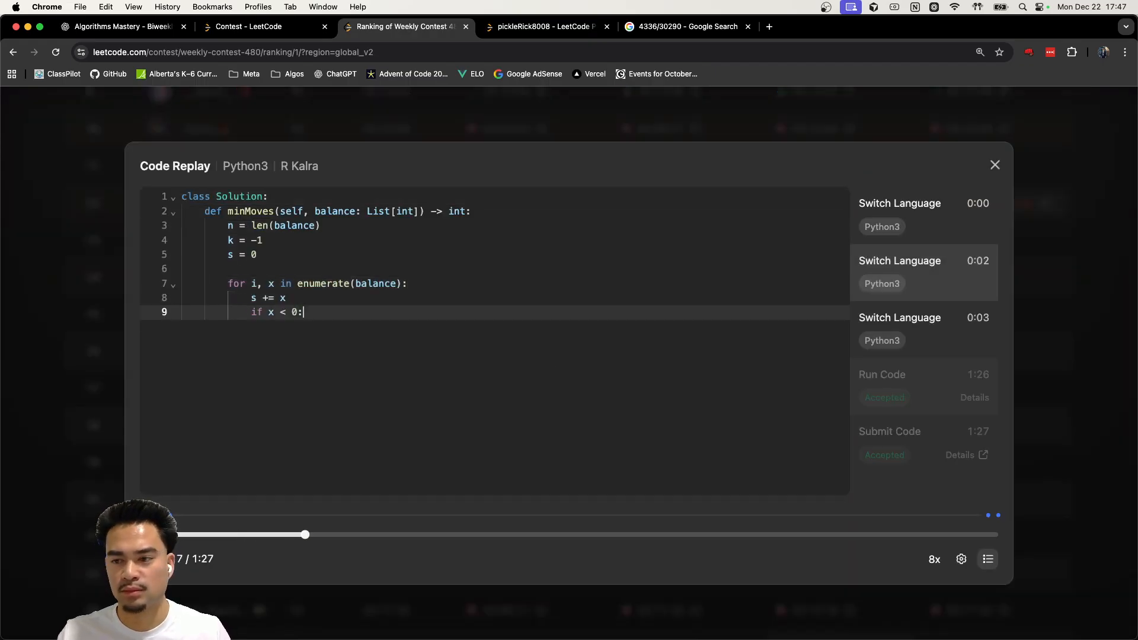
drag(304, 535, 457, 535)
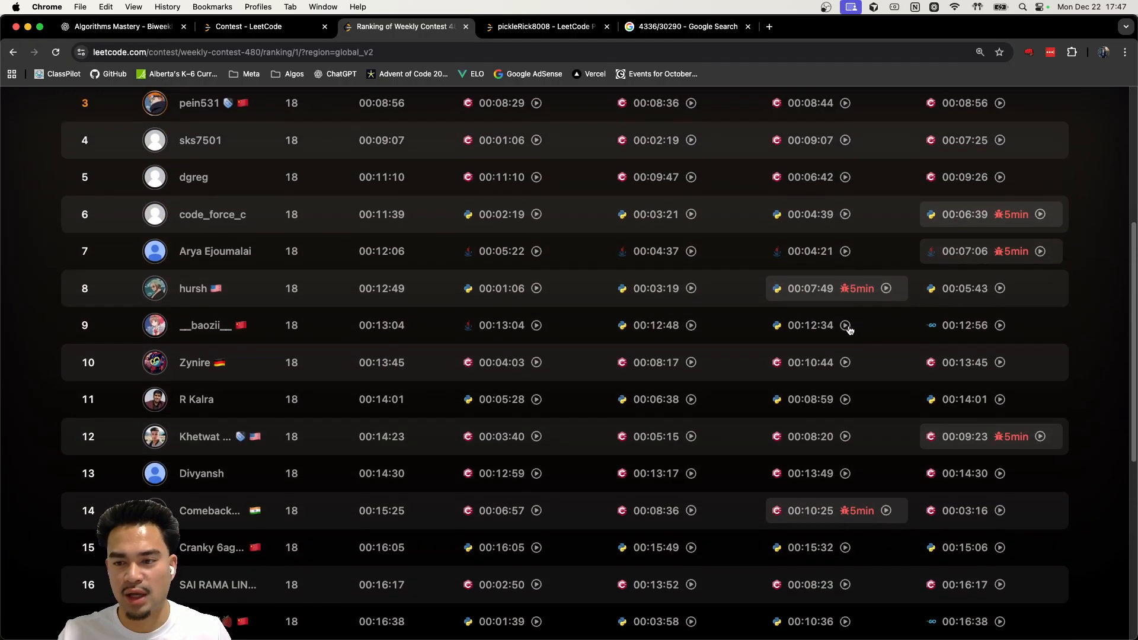
View the rank-7 and rank-6 participants' Q3 replays and return to the top of the ranking
click(847, 325)
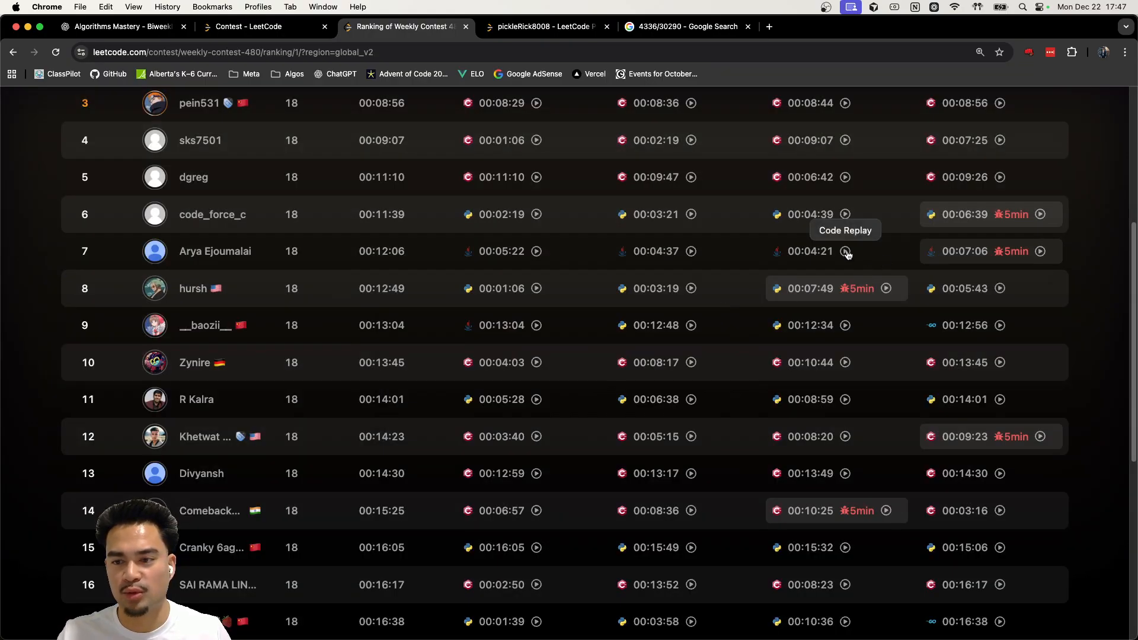
click(845, 251)
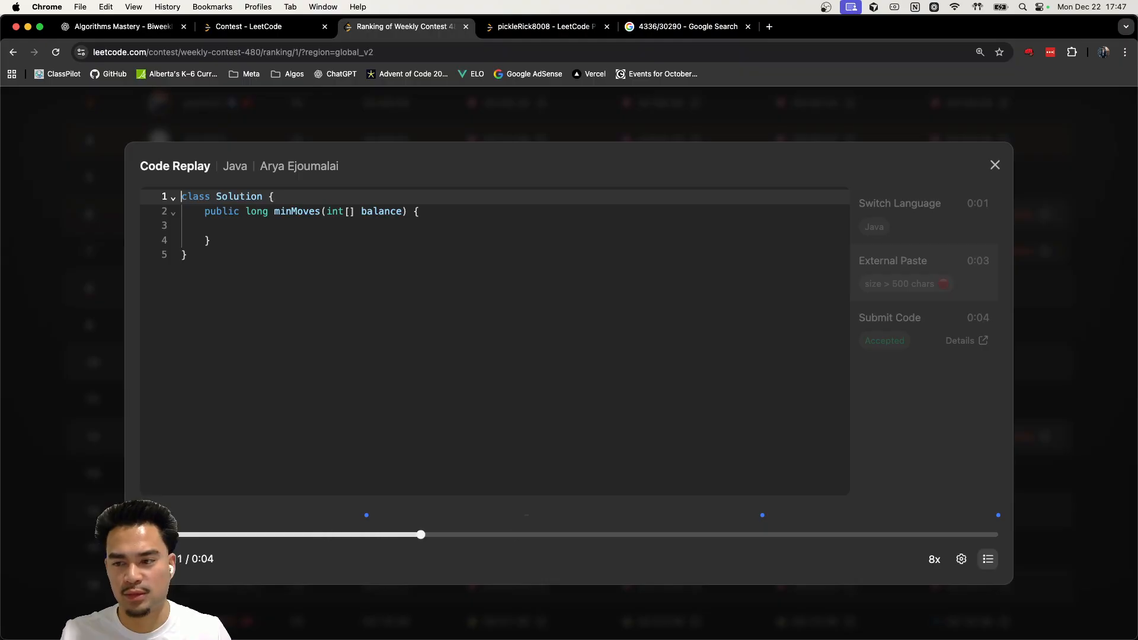
click(994, 165)
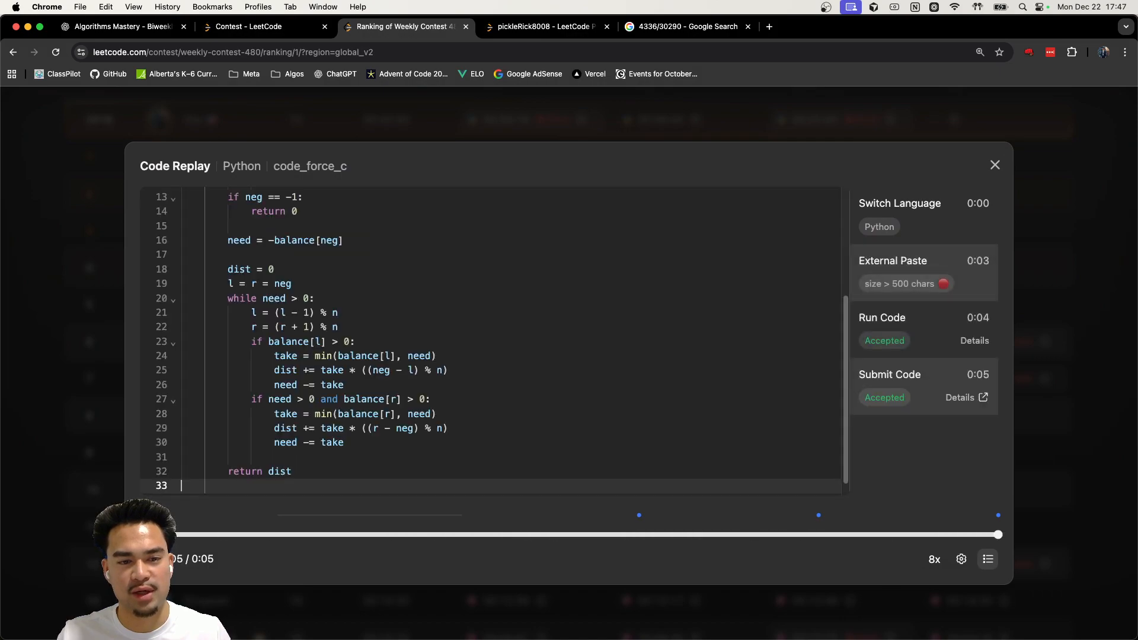
click(994, 165)
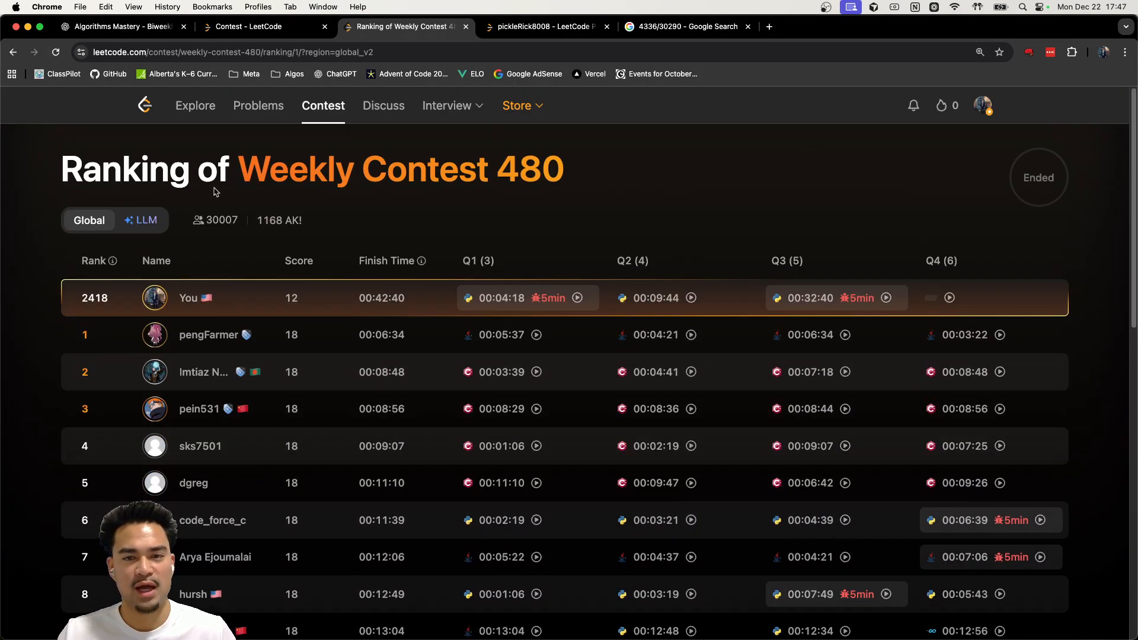
mouse_move(607, 392)
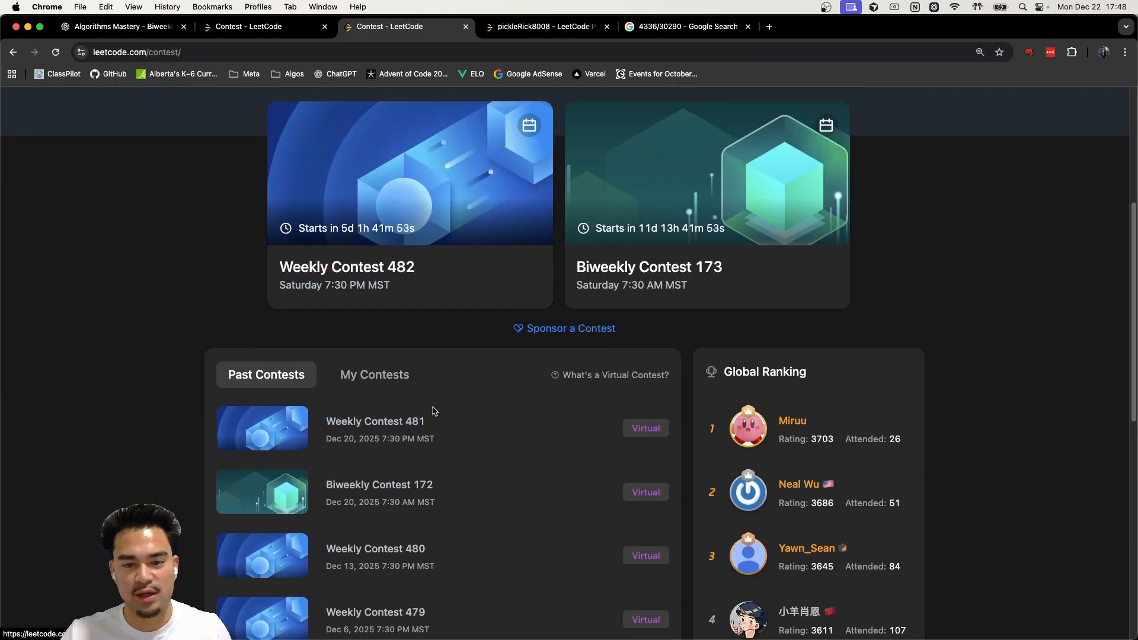
From My Contests, go to the Weekly Contest 481 page
click(374, 374)
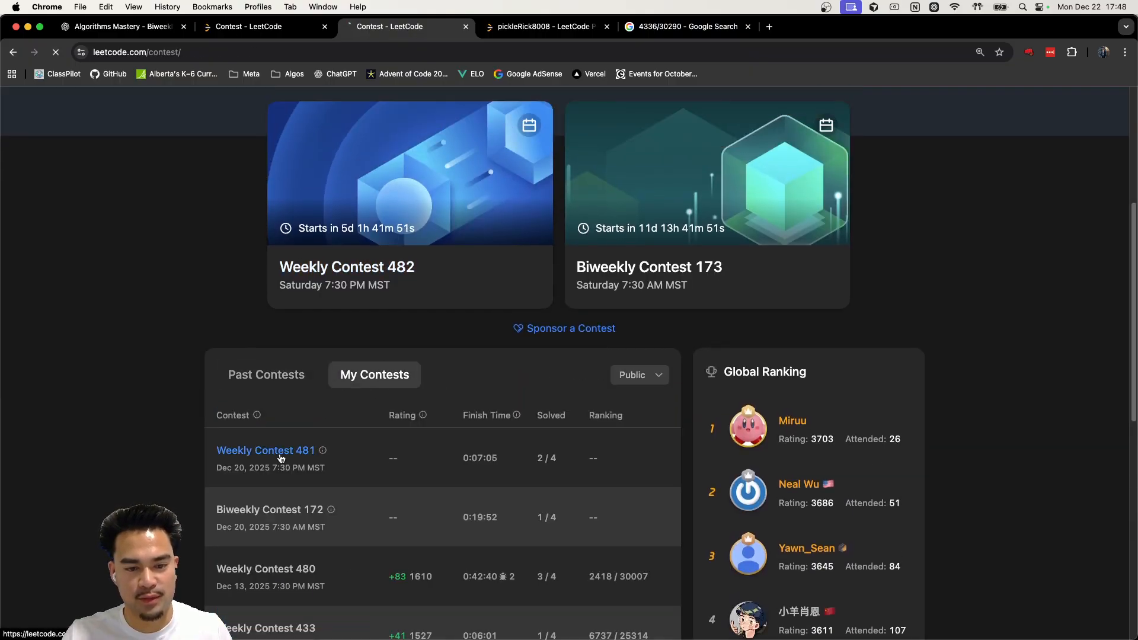
click(264, 450)
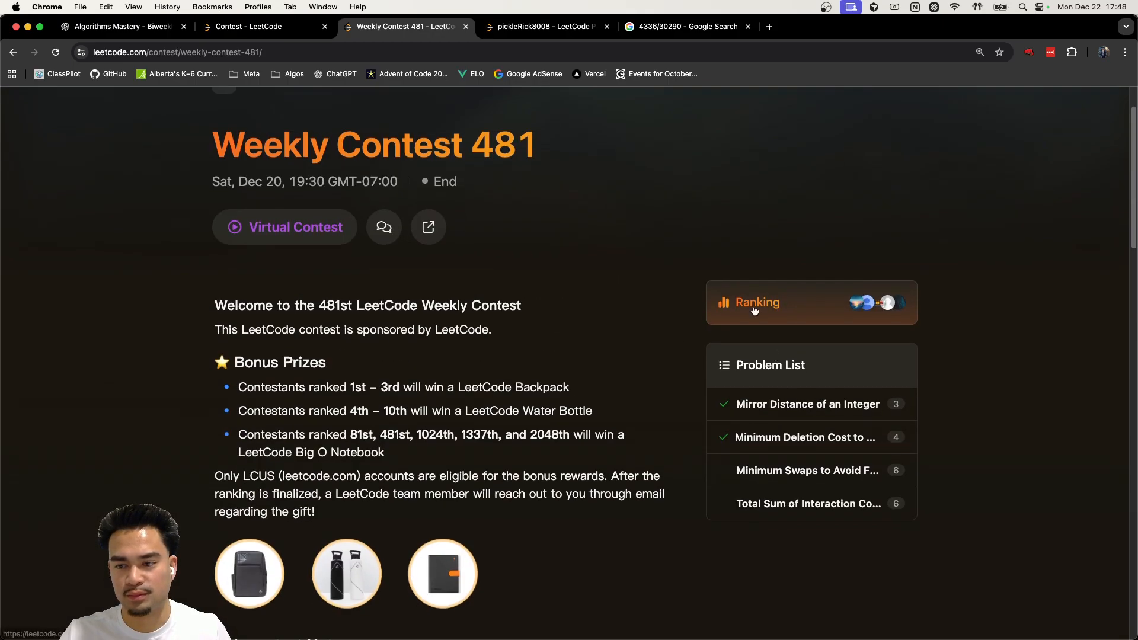
View the Weekly Contest 481 ranking (rank 4336, score 7), then go to your profile page
click(757, 302)
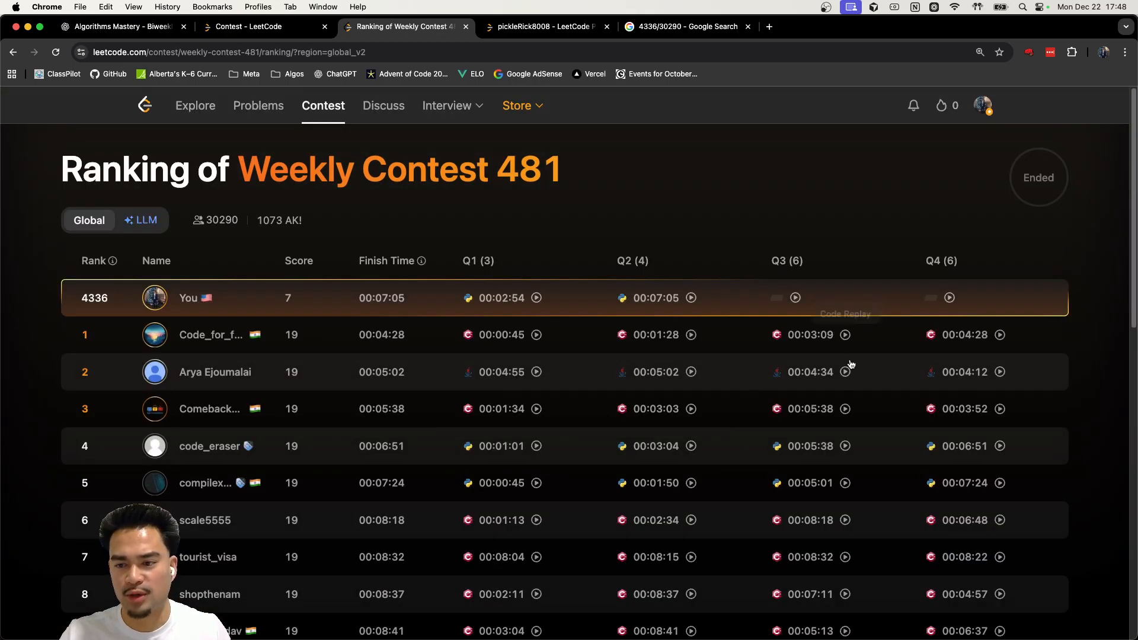
mouse_move(845, 445)
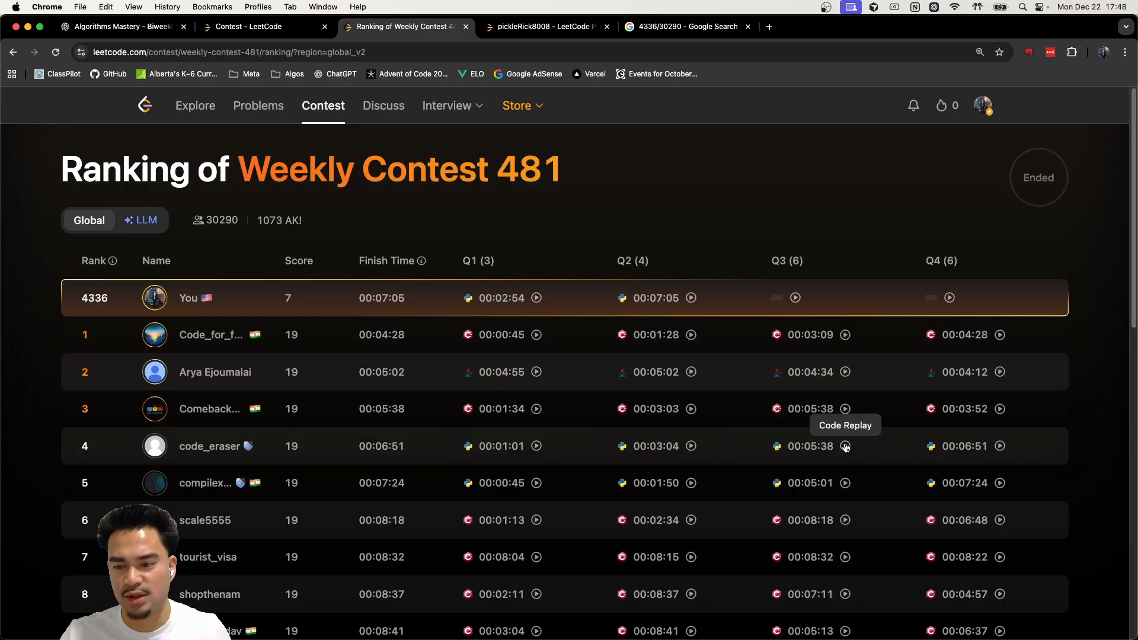
click(843, 445)
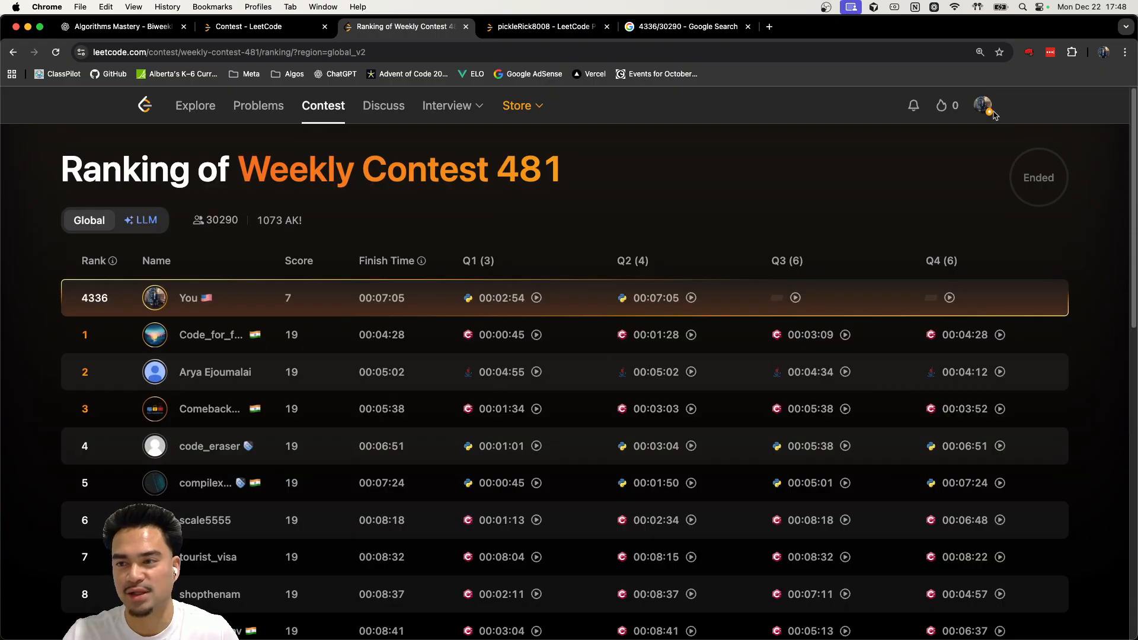
click(982, 106)
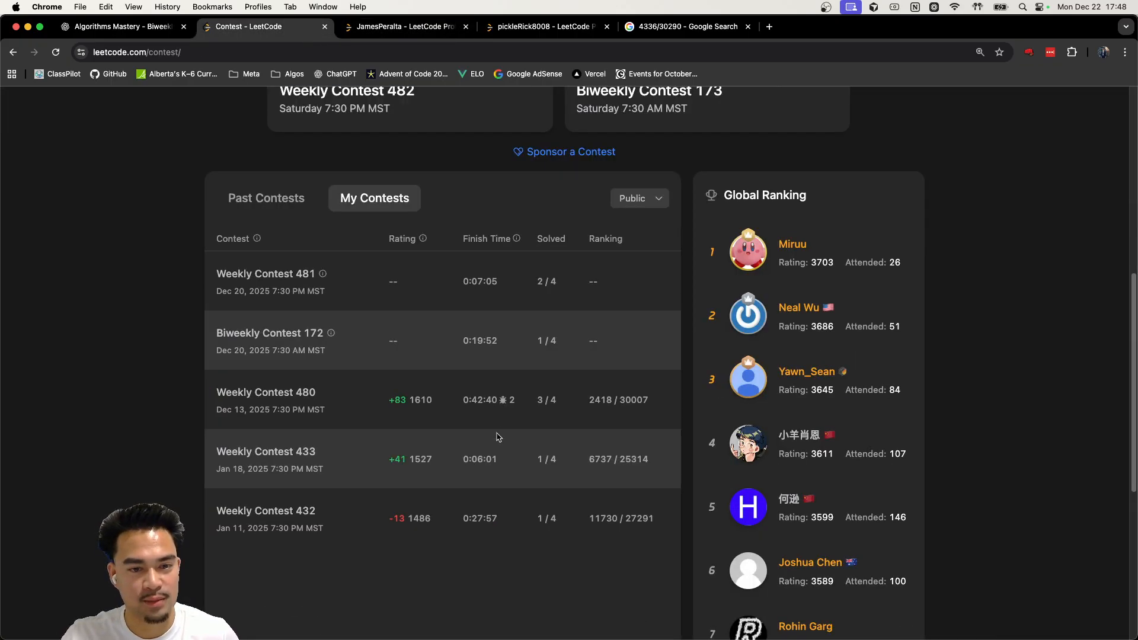
Return to the Weekly Contest 481 ranking and bring up rank-4 code_eraser's Python Q3 replay
click(265, 273)
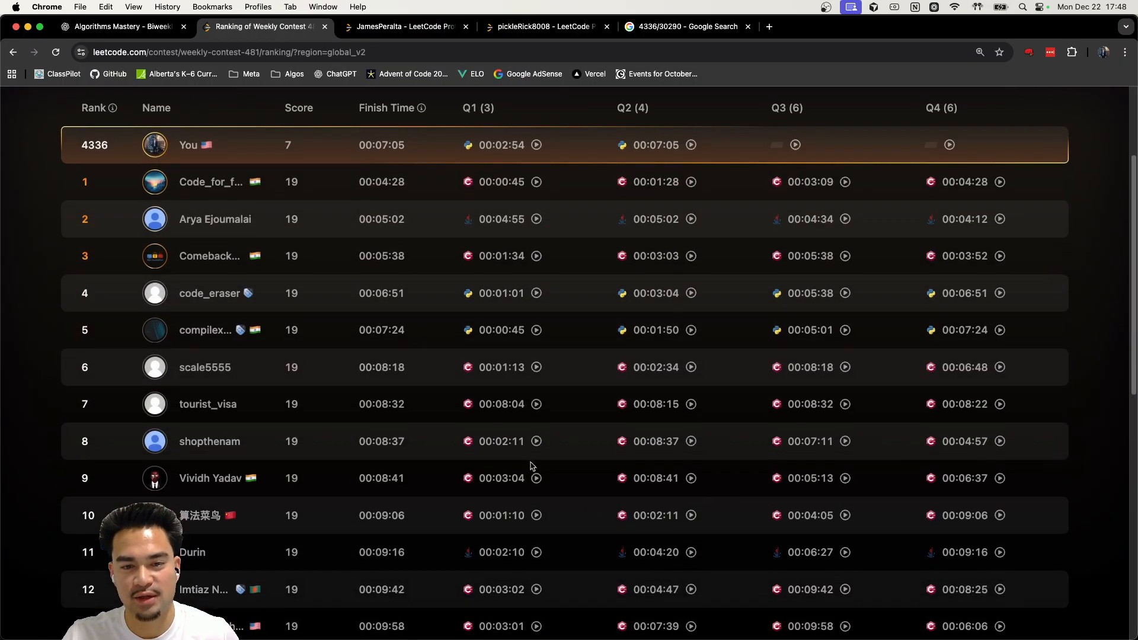
mouse_move(844, 283)
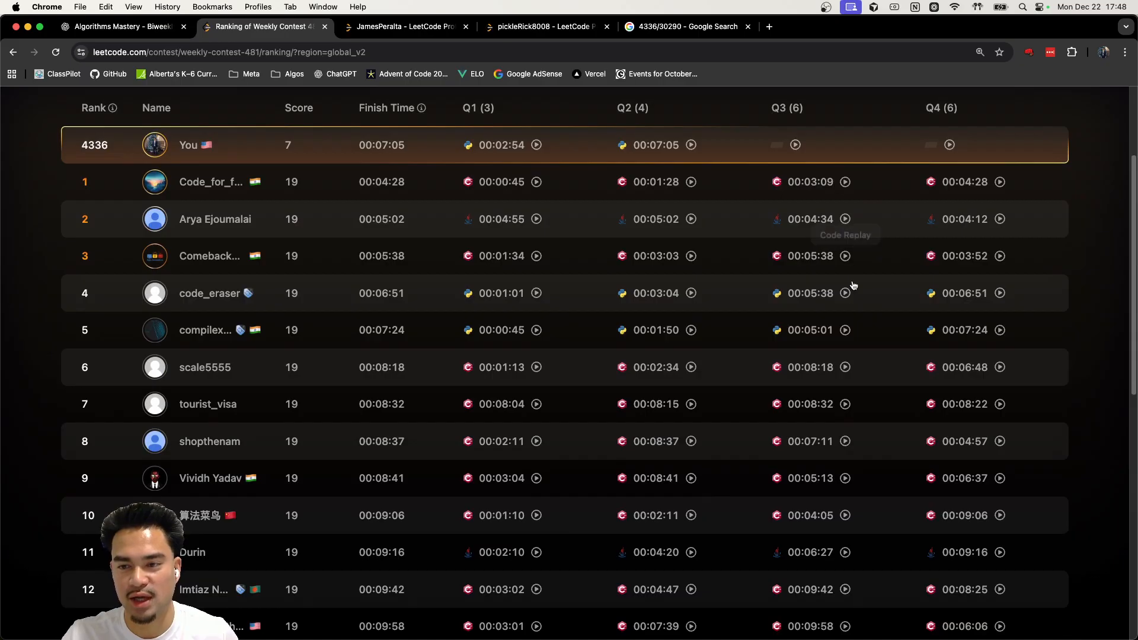
click(844, 292)
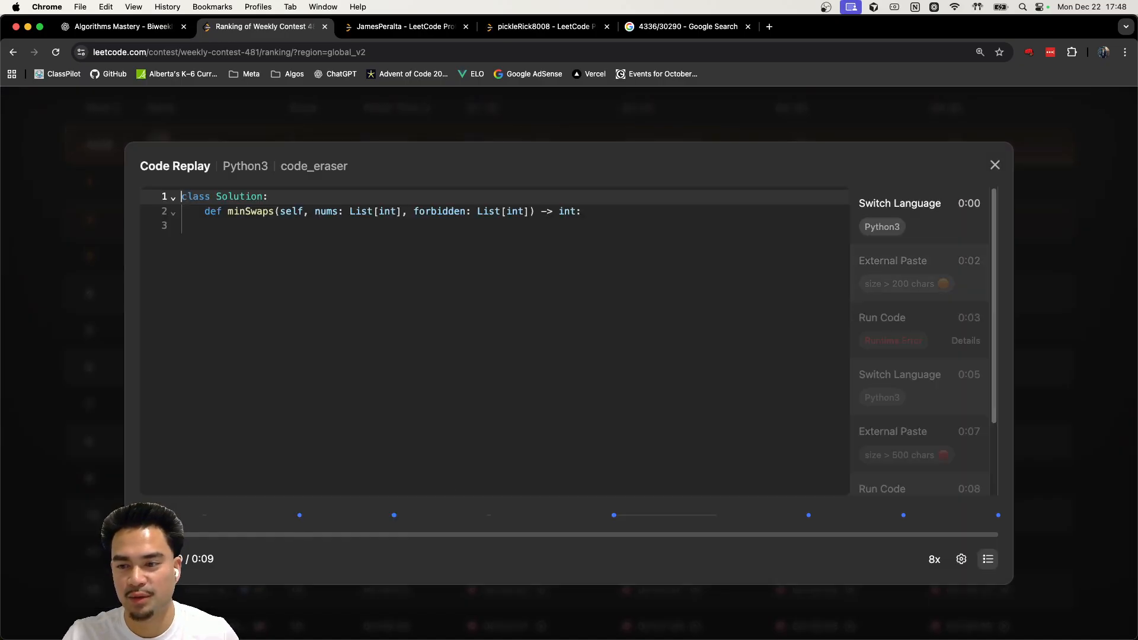